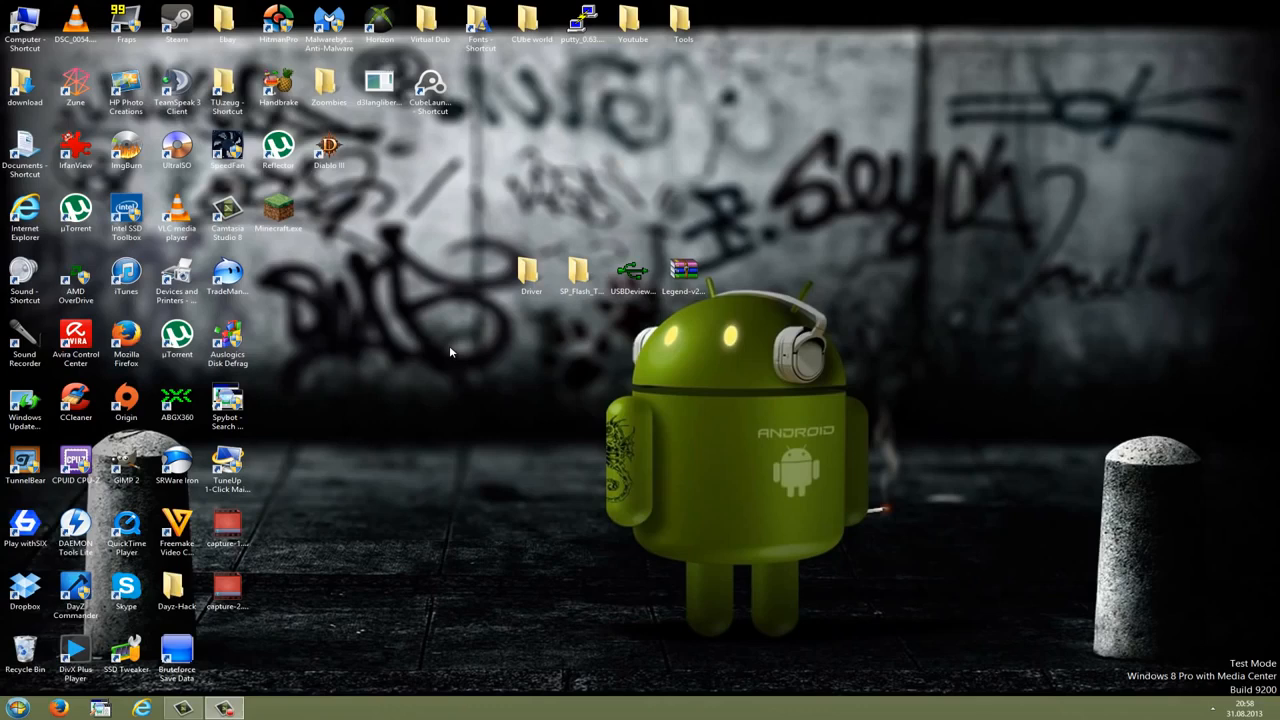
Find USBDeview inside the SP Flash Tool folder and launch it.
{"action": "left_click", "coordinate": [580, 275]}
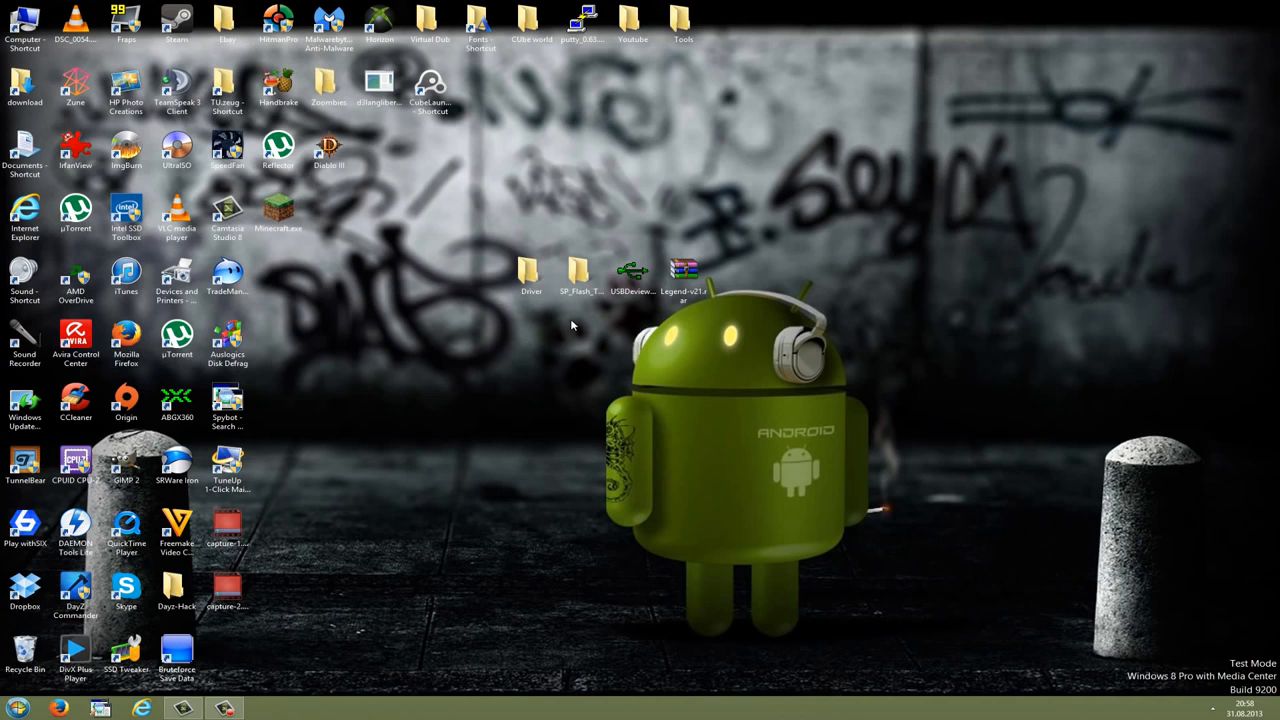
{"action": "mouse_move", "coordinate": [560, 308]}
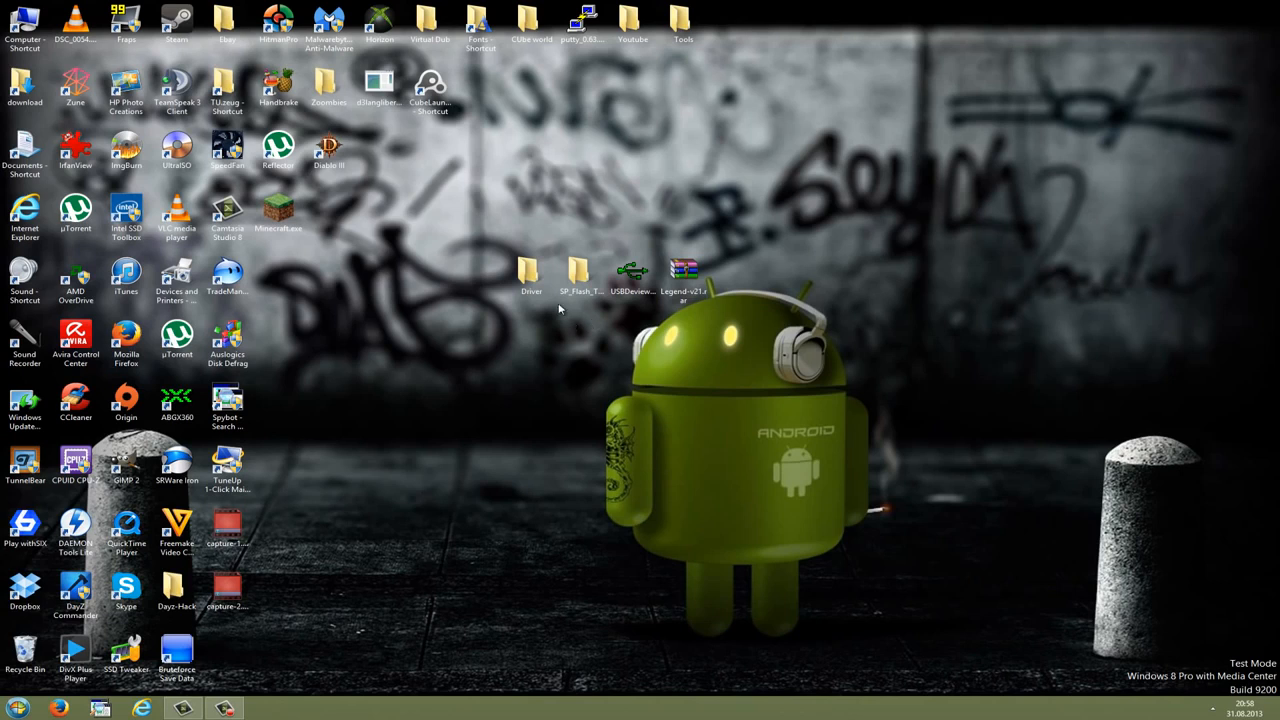
{"action": "left_click", "coordinate": [531, 275]}
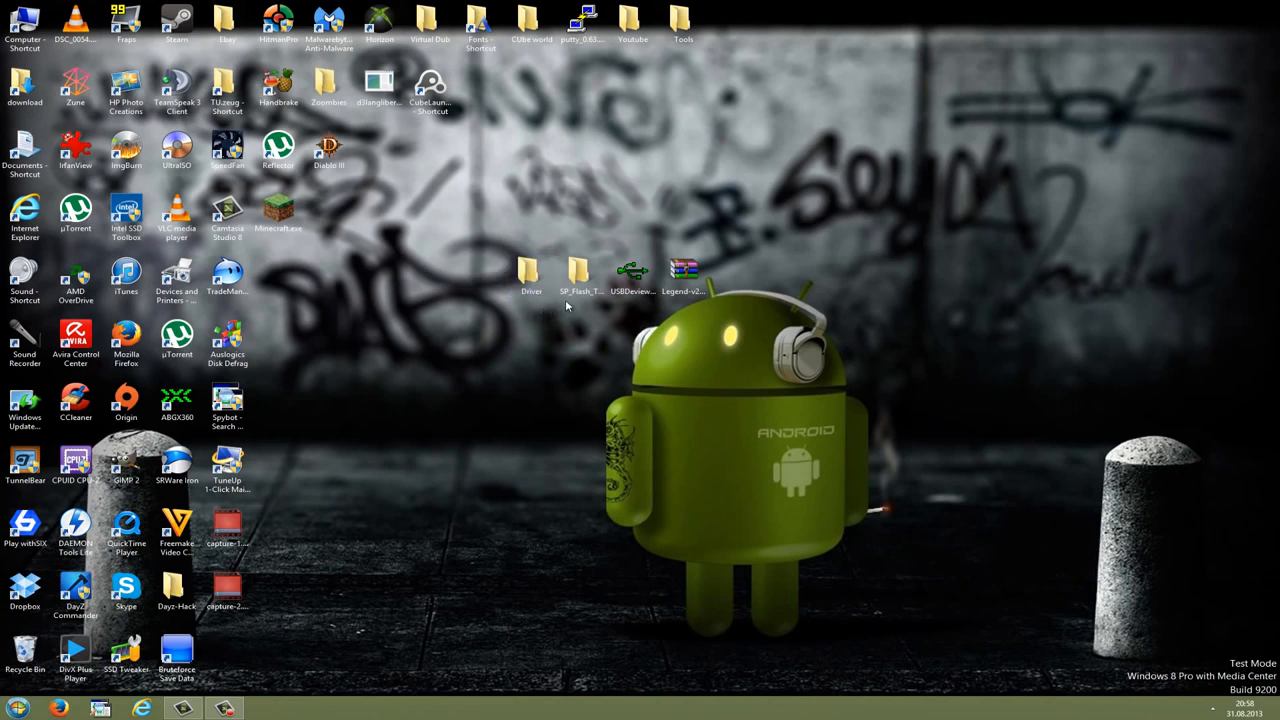
{"action": "left_click", "coordinate": [580, 278]}
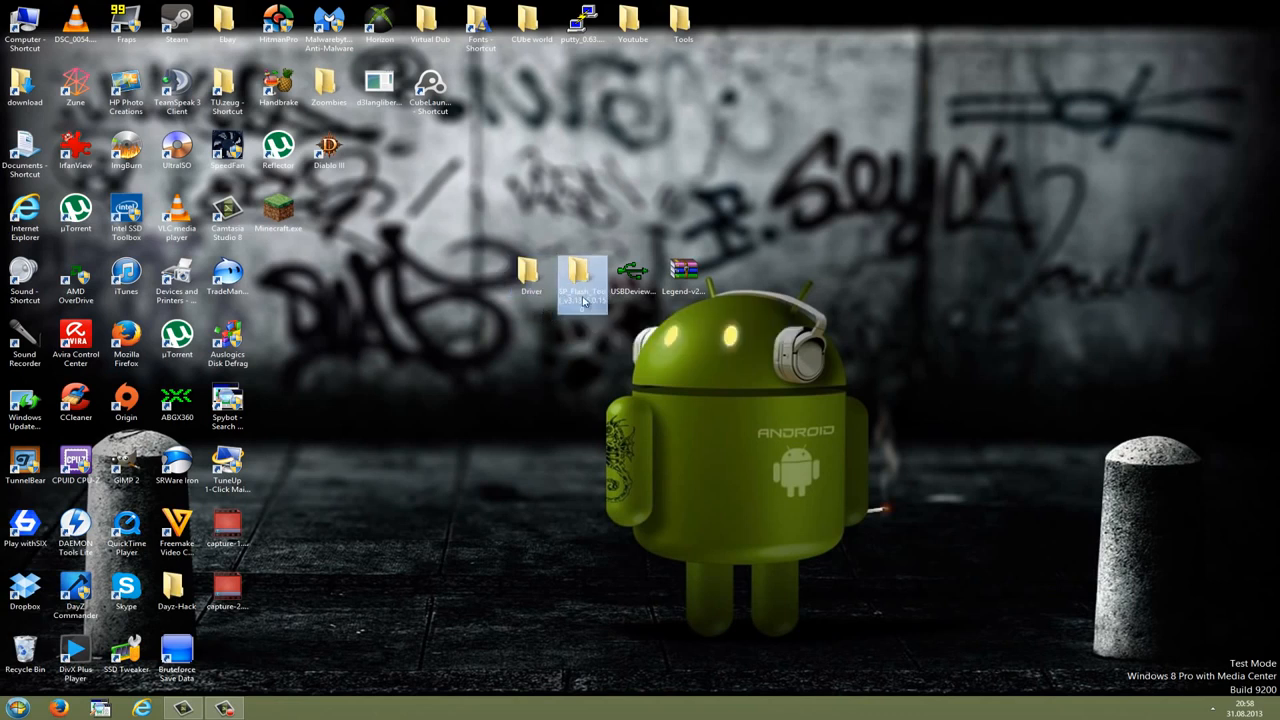
{"action": "left_click", "coordinate": [633, 280]}
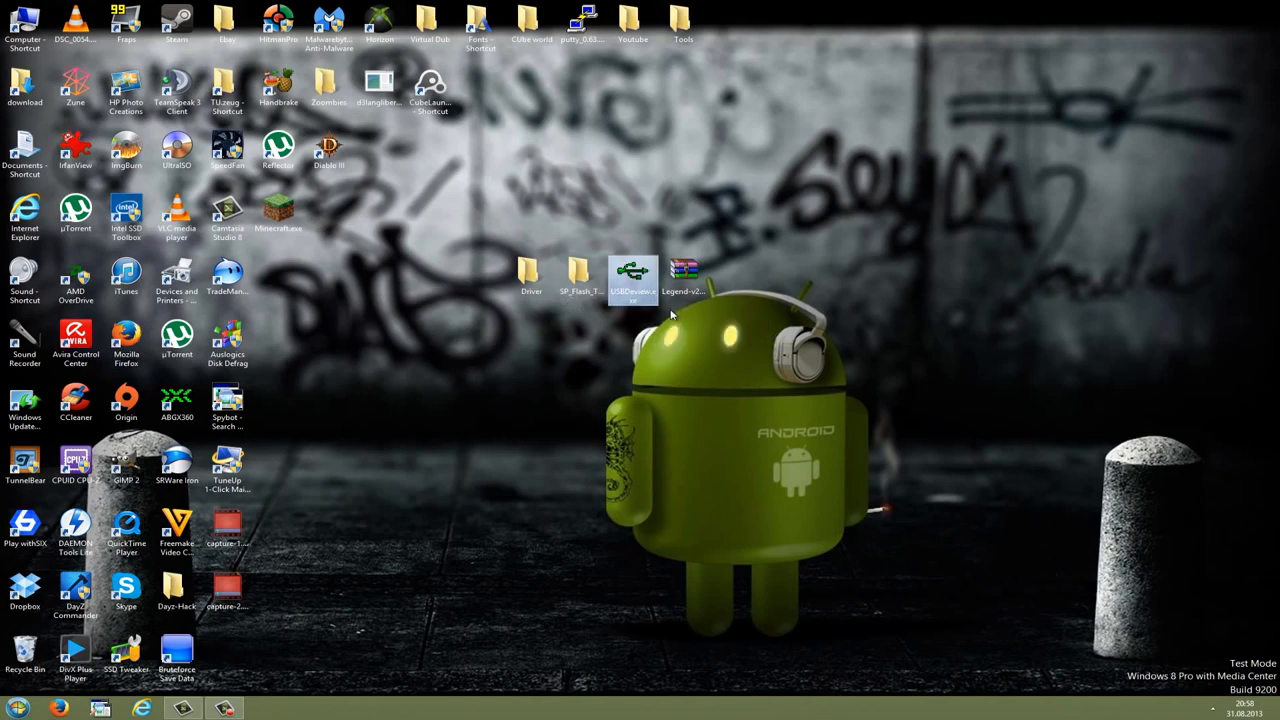
{"action": "left_click", "coordinate": [684, 275]}
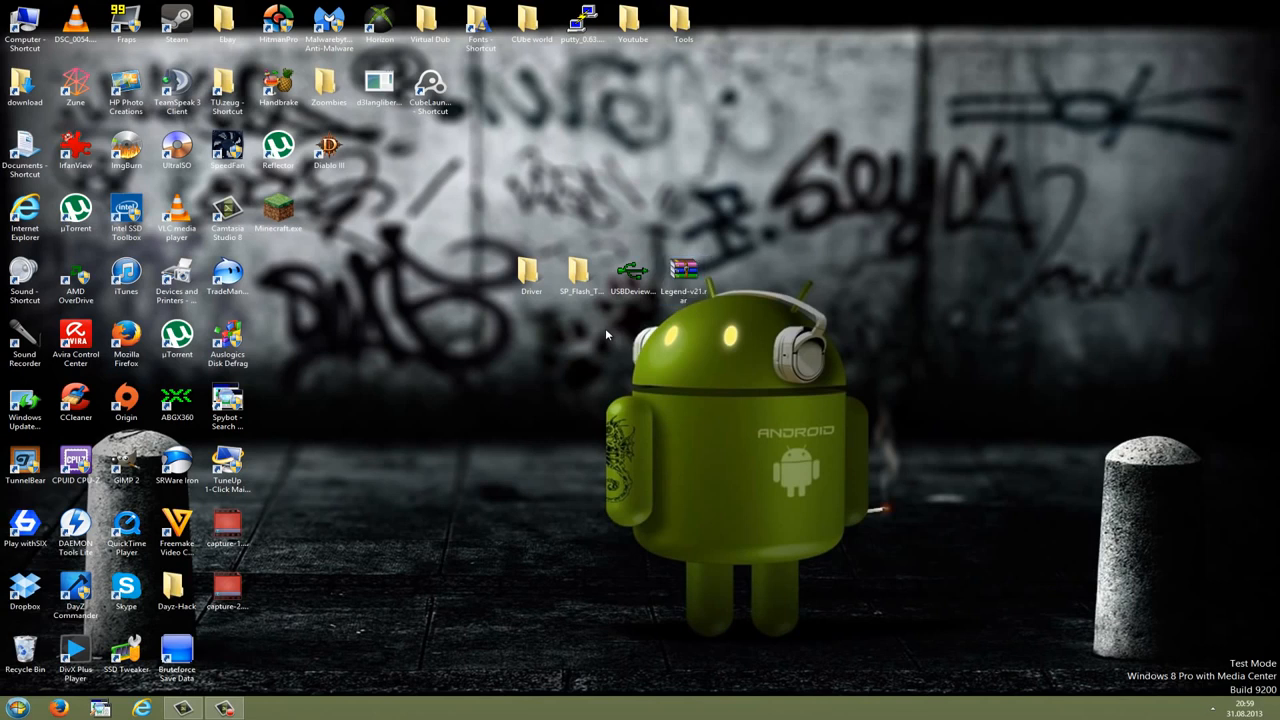
{"action": "mouse_move", "coordinate": [460, 225]}
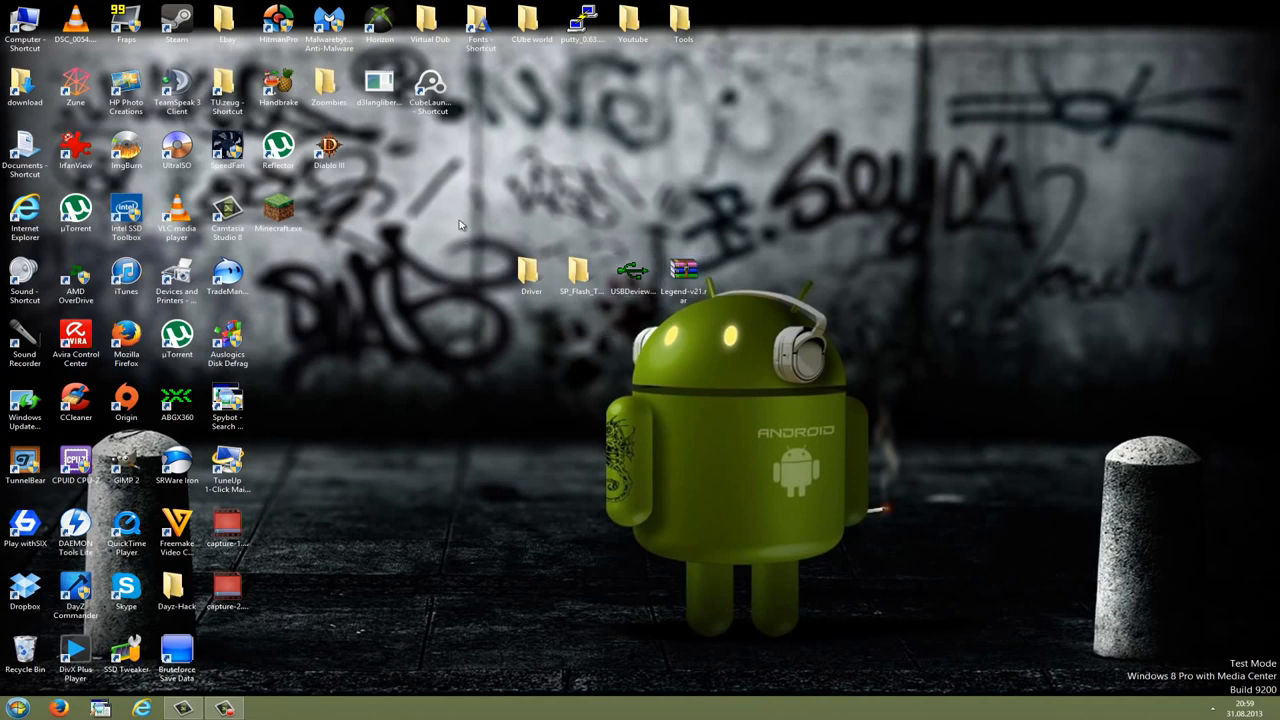
{"action": "mouse_move", "coordinate": [476, 352]}
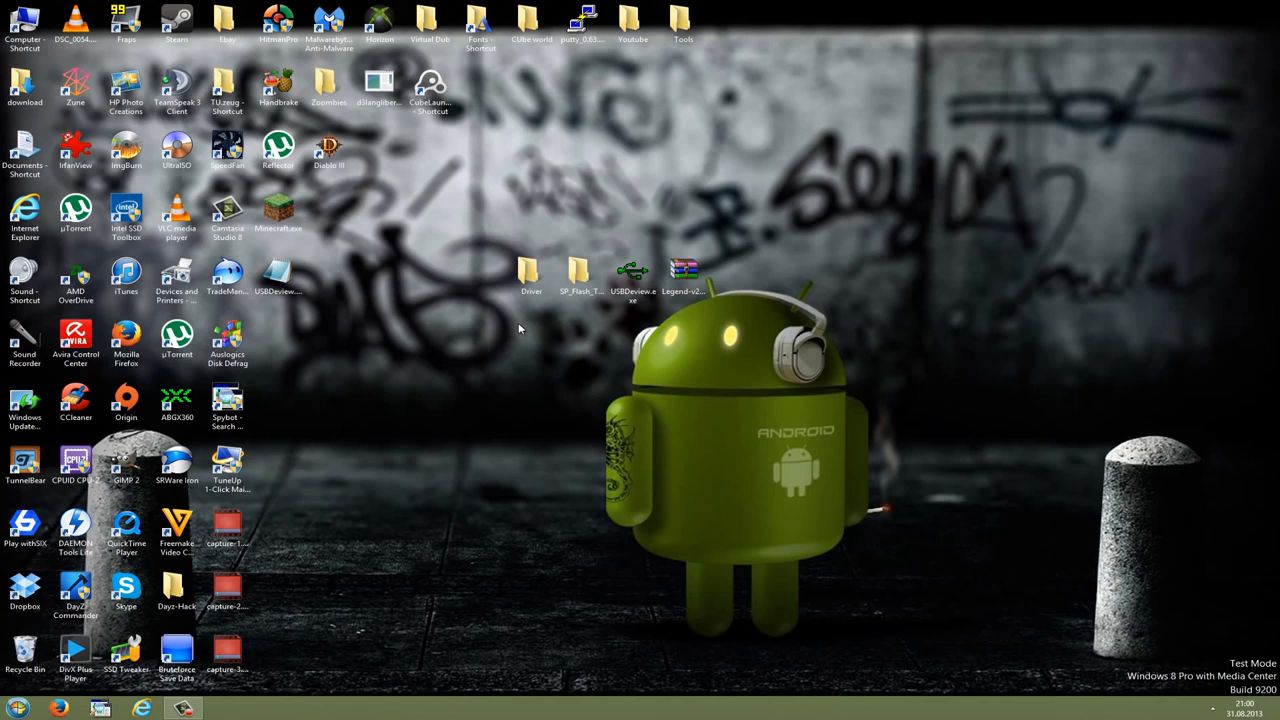
{"action": "left_click", "coordinate": [632, 278]}
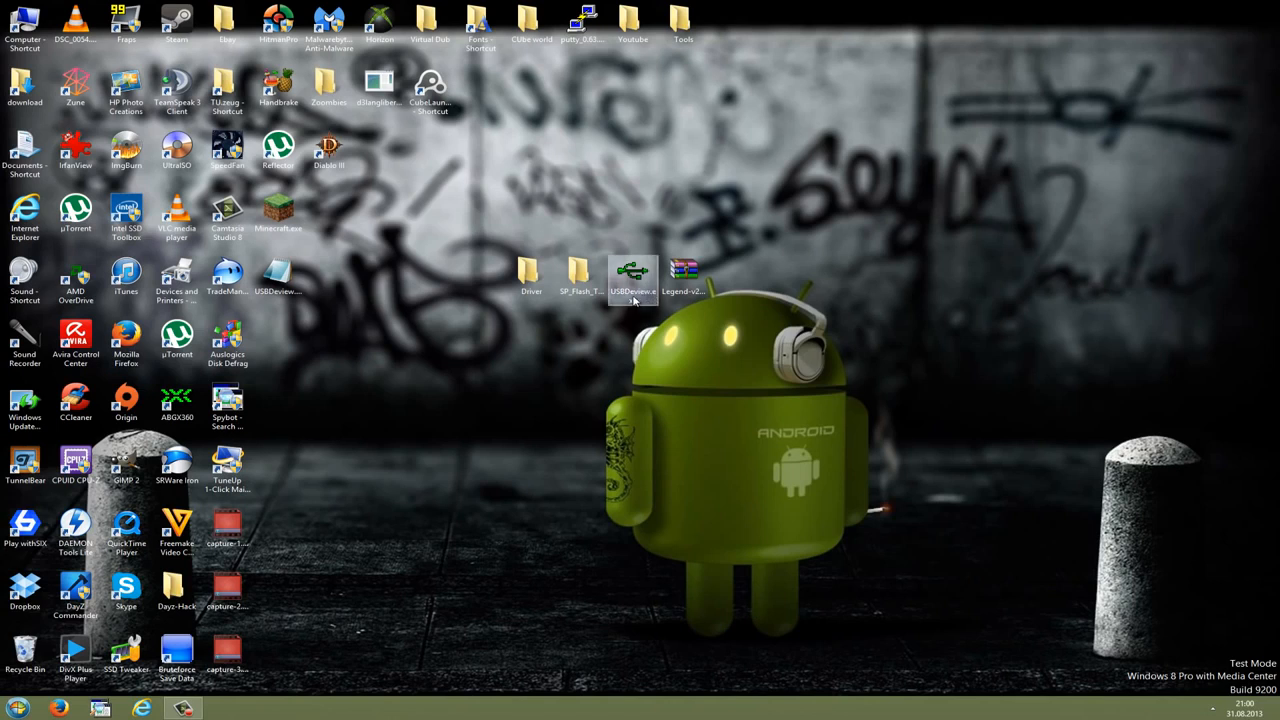
{"action": "mouse_move", "coordinate": [632, 278]}
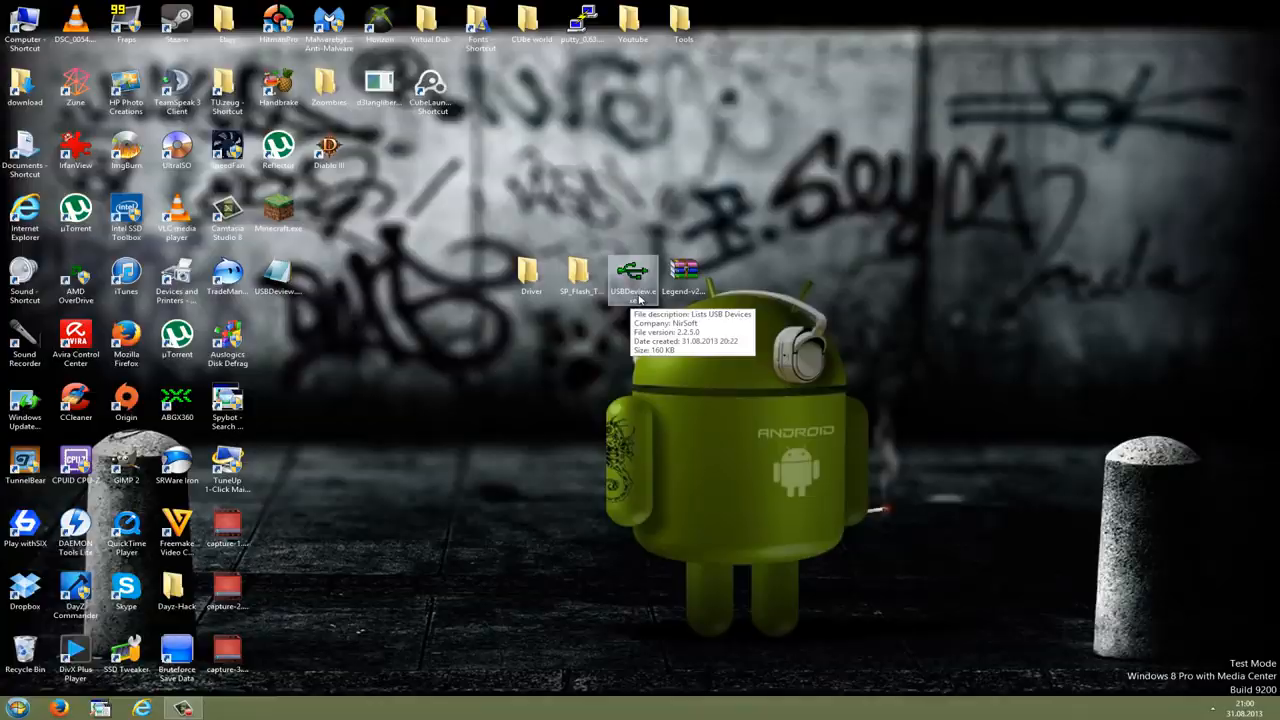
{"action": "double_click", "coordinate": [632, 270]}
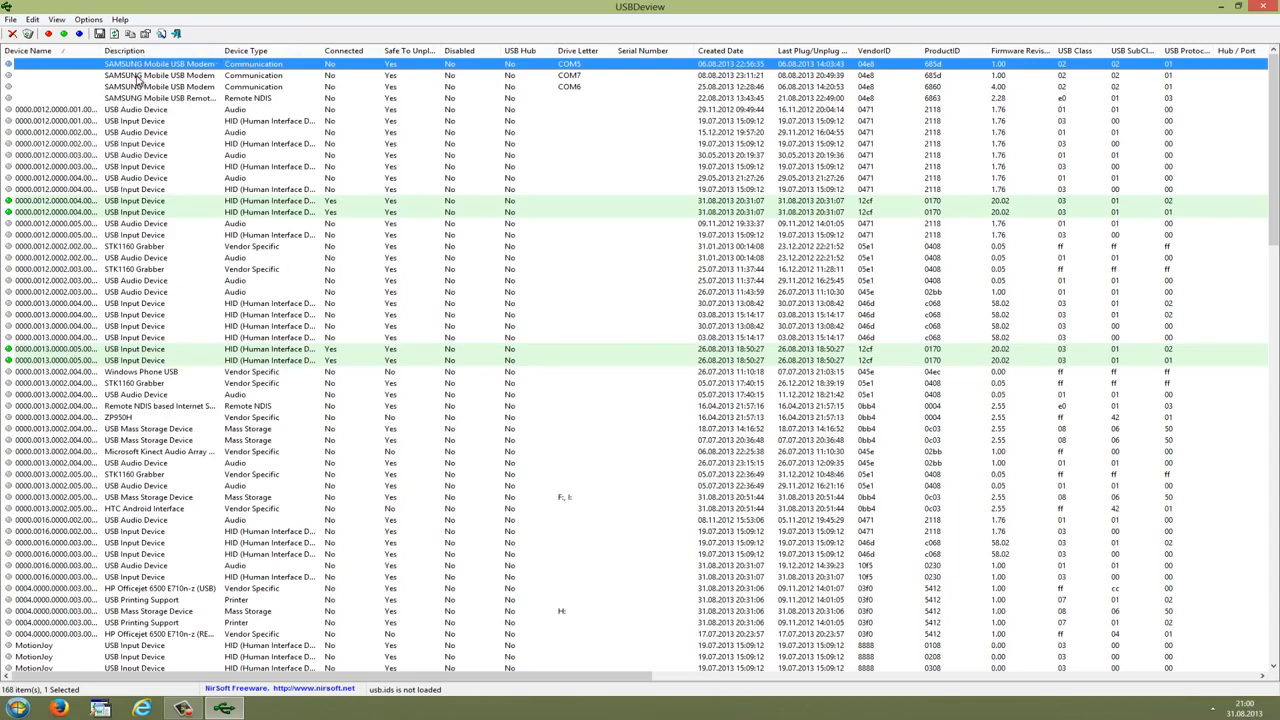
Scroll the USB device list and select the MediaTek PreLoader USB VCOM entry on COM8.
{"action": "scroll", "scroll_direction": "down", "scroll_amount": 3}
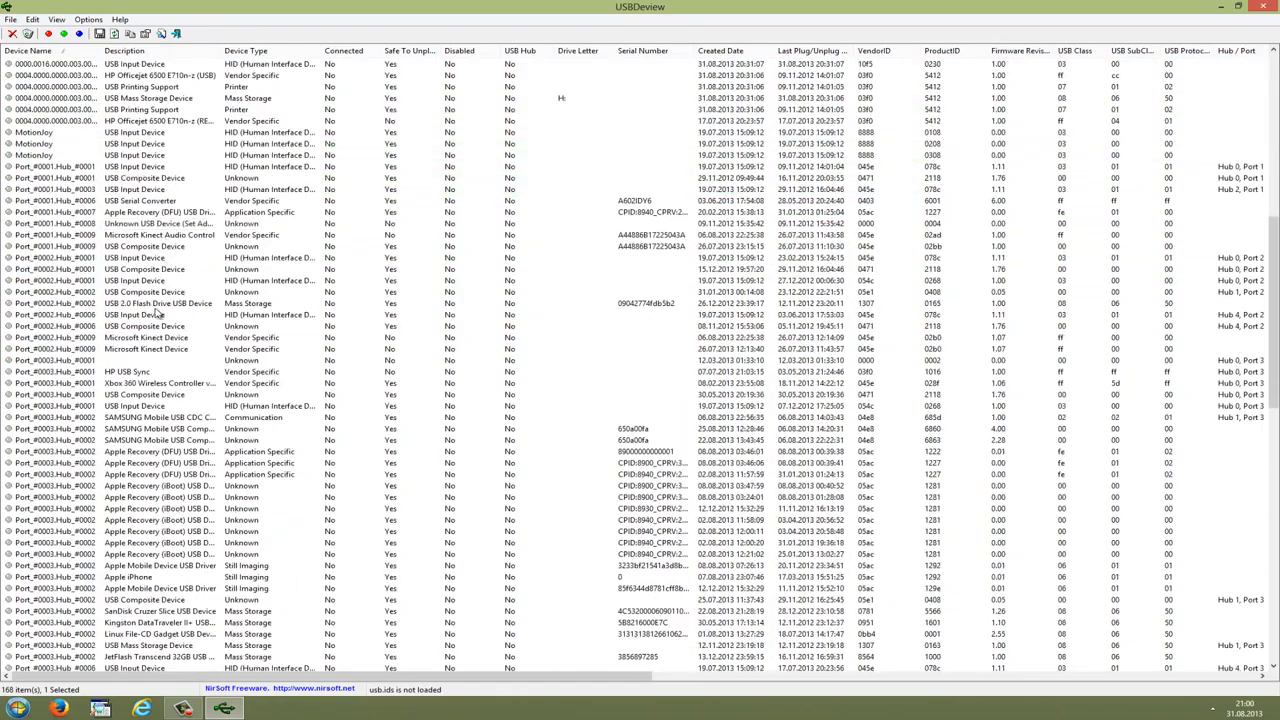
{"action": "scroll", "scroll_direction": "down", "scroll_amount": 3}
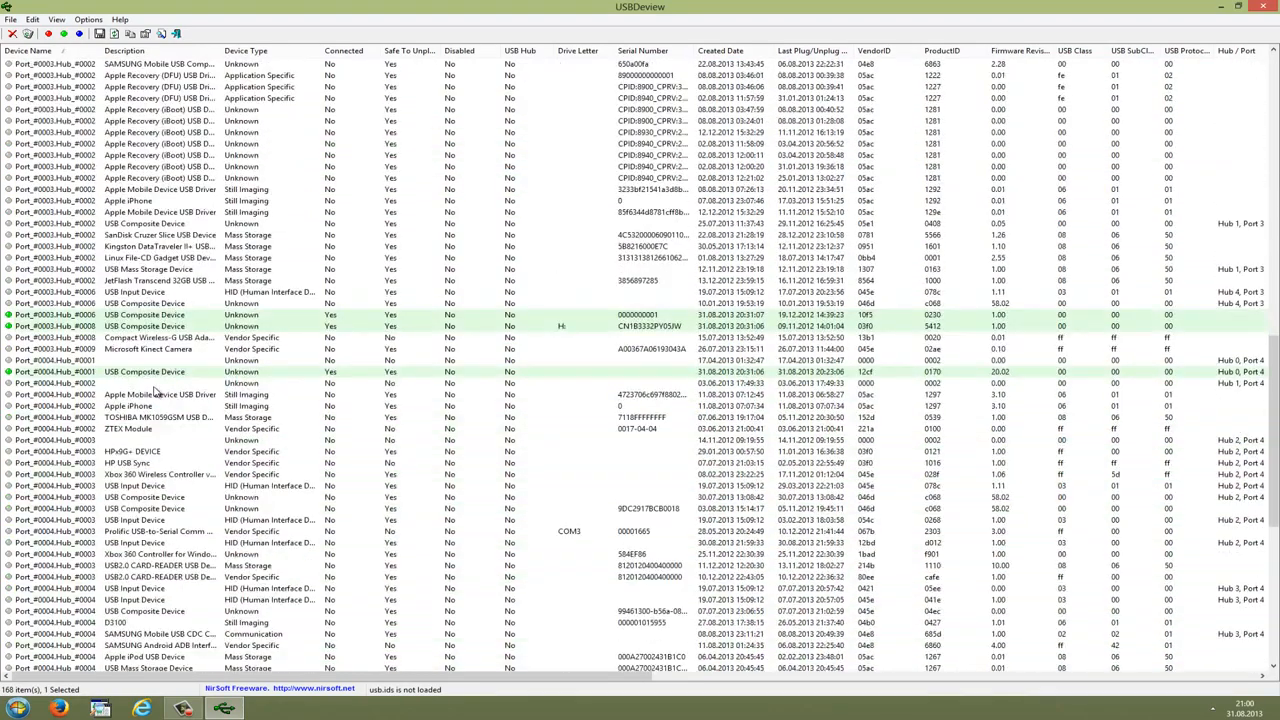
{"action": "scroll", "scroll_direction": "down", "scroll_amount": 3}
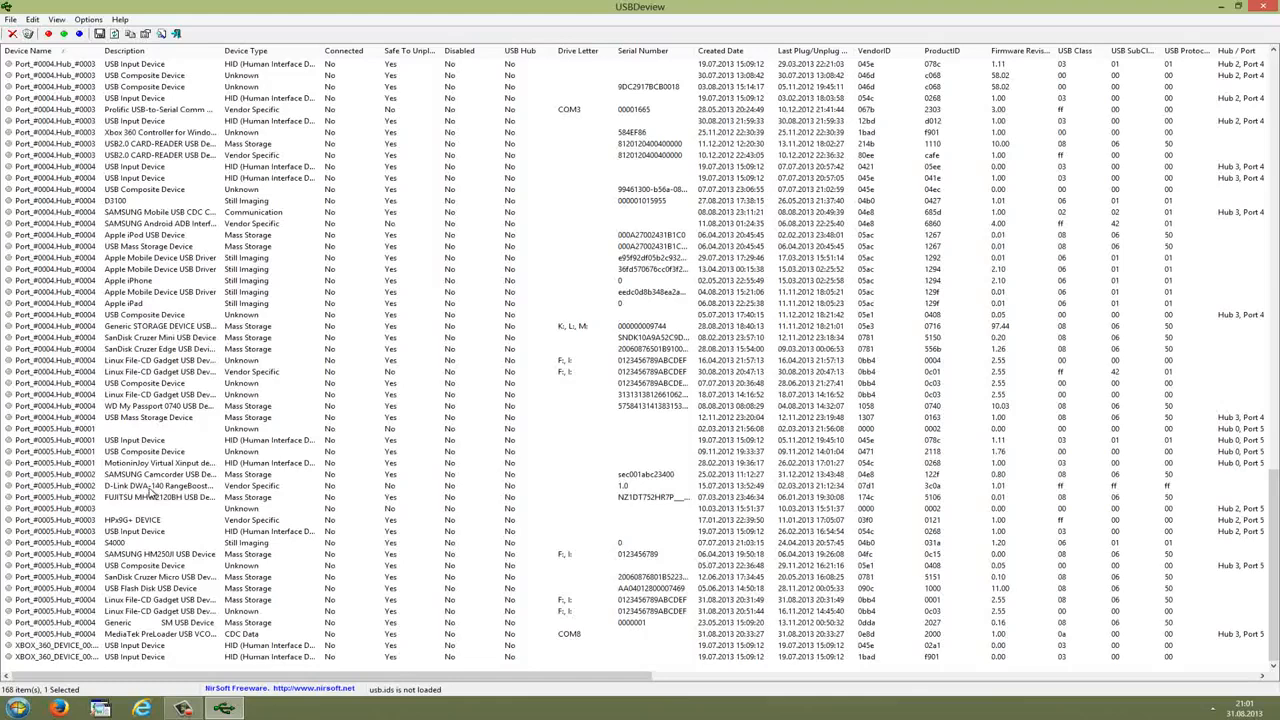
{"action": "left_click", "coordinate": [160, 634]}
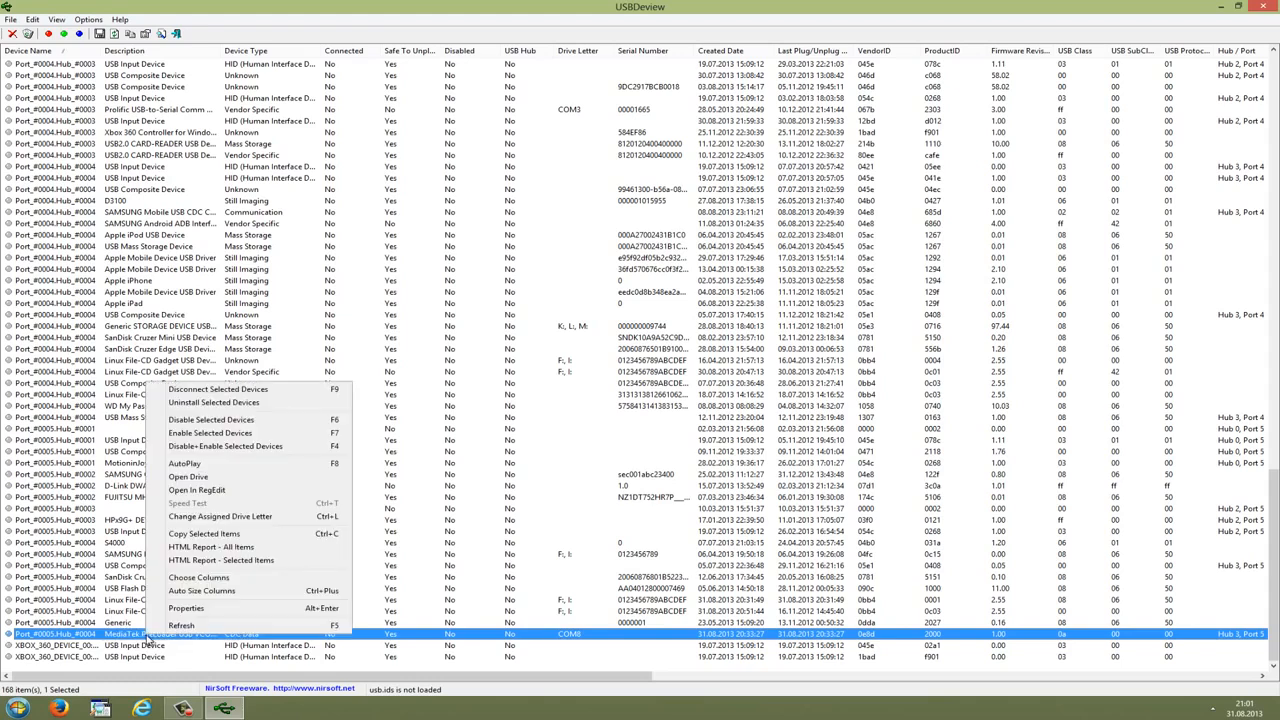
{"action": "mouse_move", "coordinate": [213, 402]}
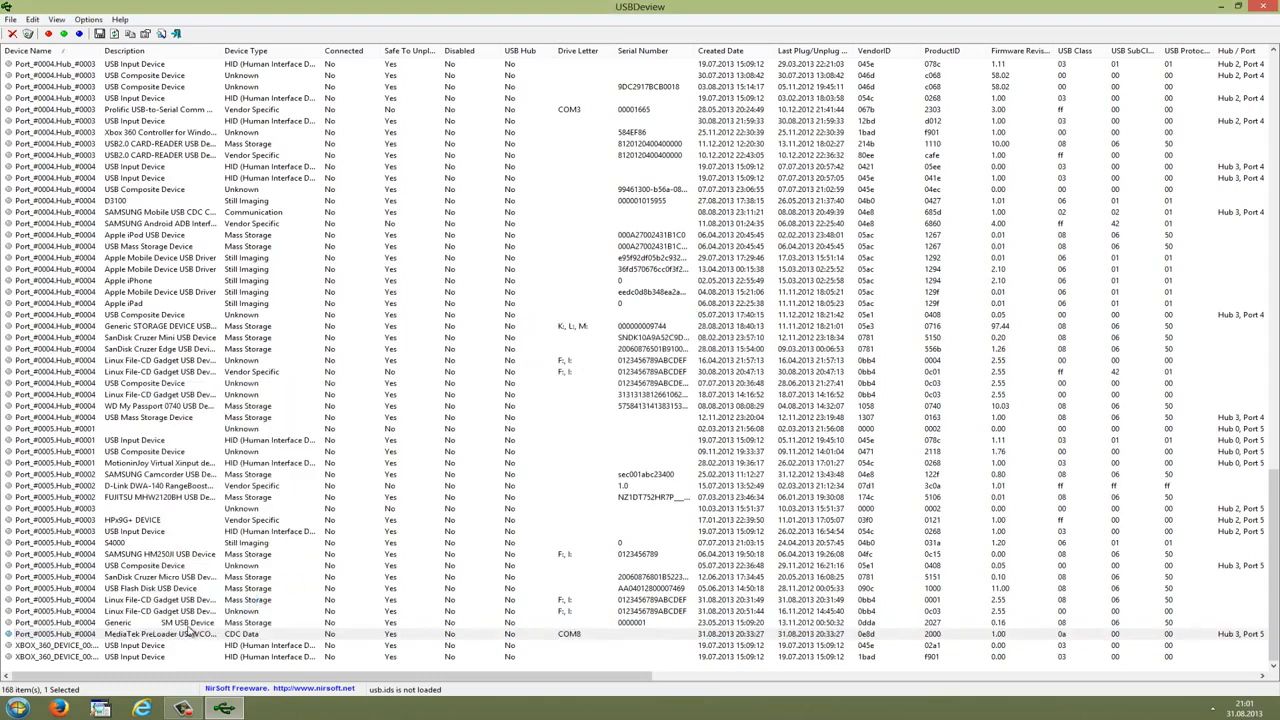
Uninstall the MediaTek PreLoader USB VCOM device, dropping the list to 167 devices.
{"action": "right_click", "coordinate": [160, 634]}
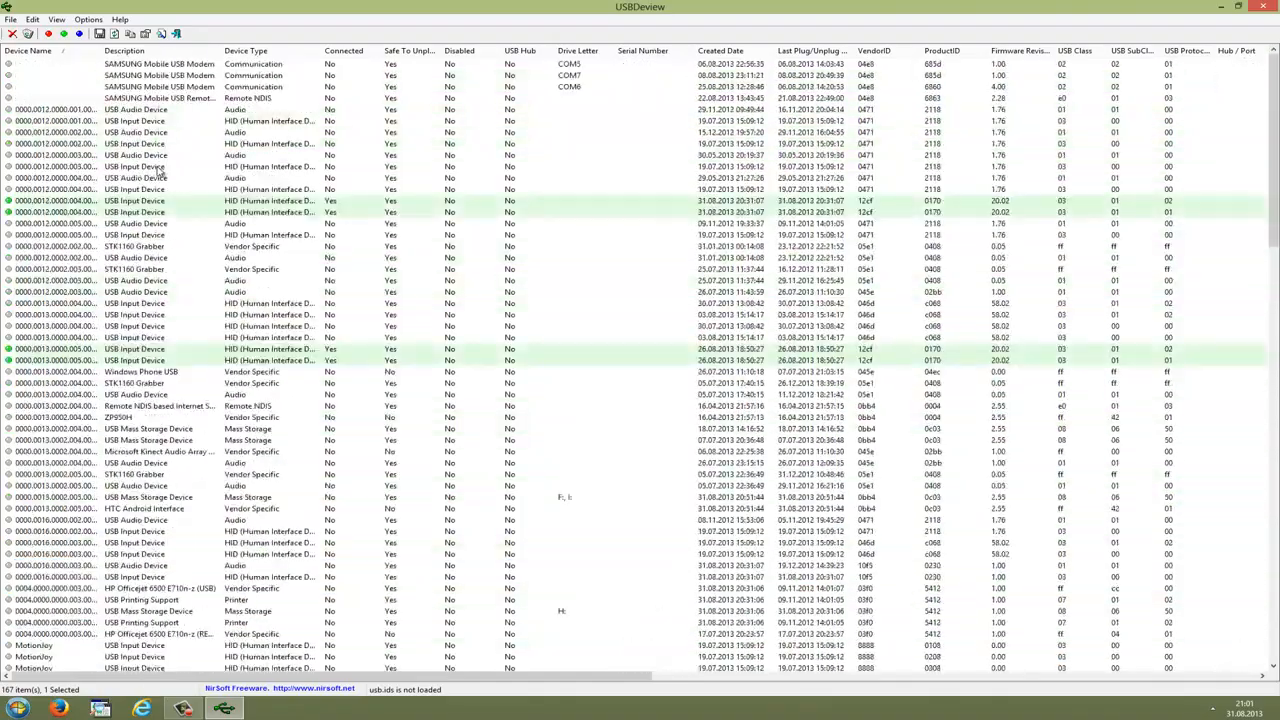
{"action": "left_click", "coordinate": [28, 50]}
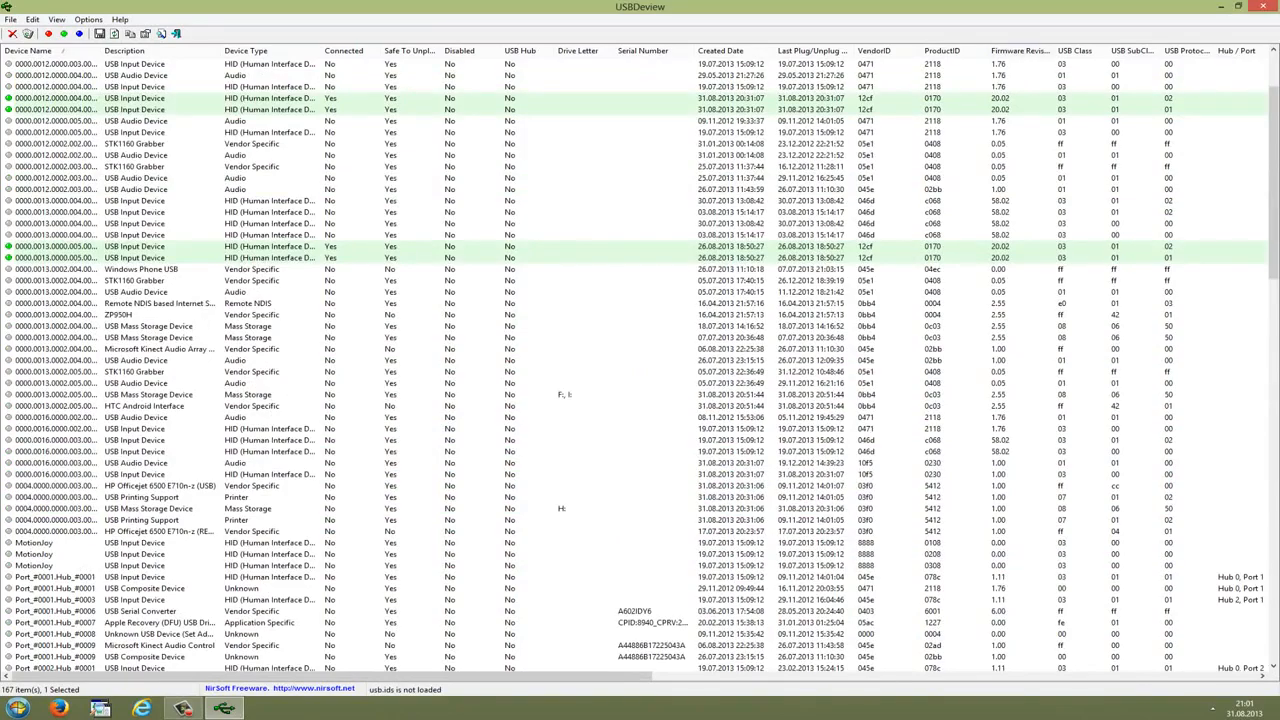
{"action": "left_click", "coordinate": [1222, 7]}
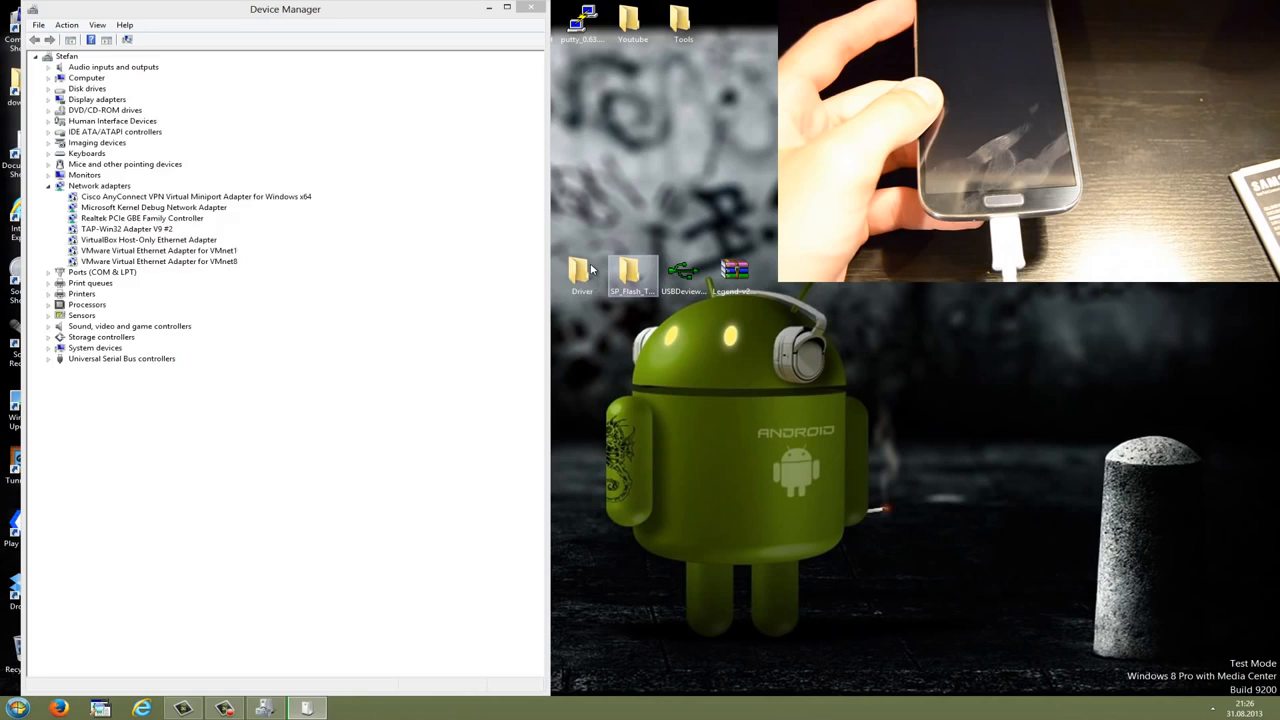
Open the desktop Driver folder beside Device Manager.
{"action": "double_click", "coordinate": [582, 275]}
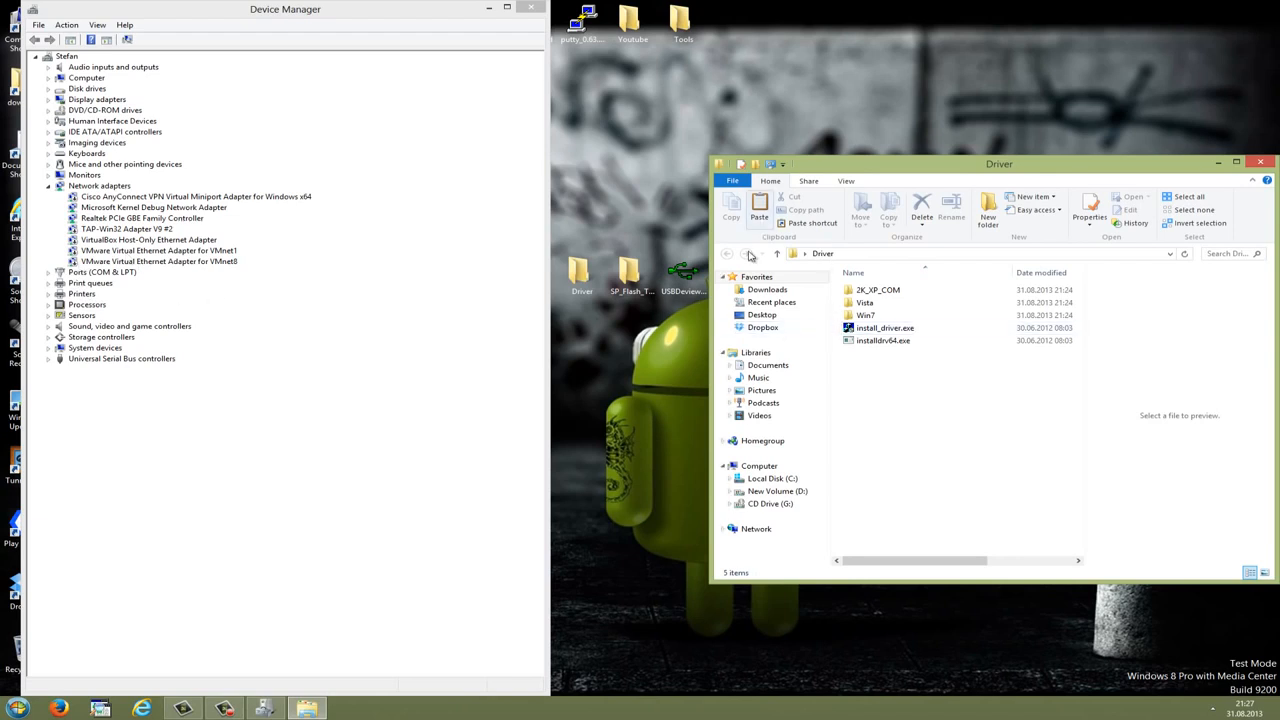
Run install_driver.exe, dismiss the Windows 7 64-bit success message, and close the Driver folder.
{"action": "double_click", "coordinate": [884, 327]}
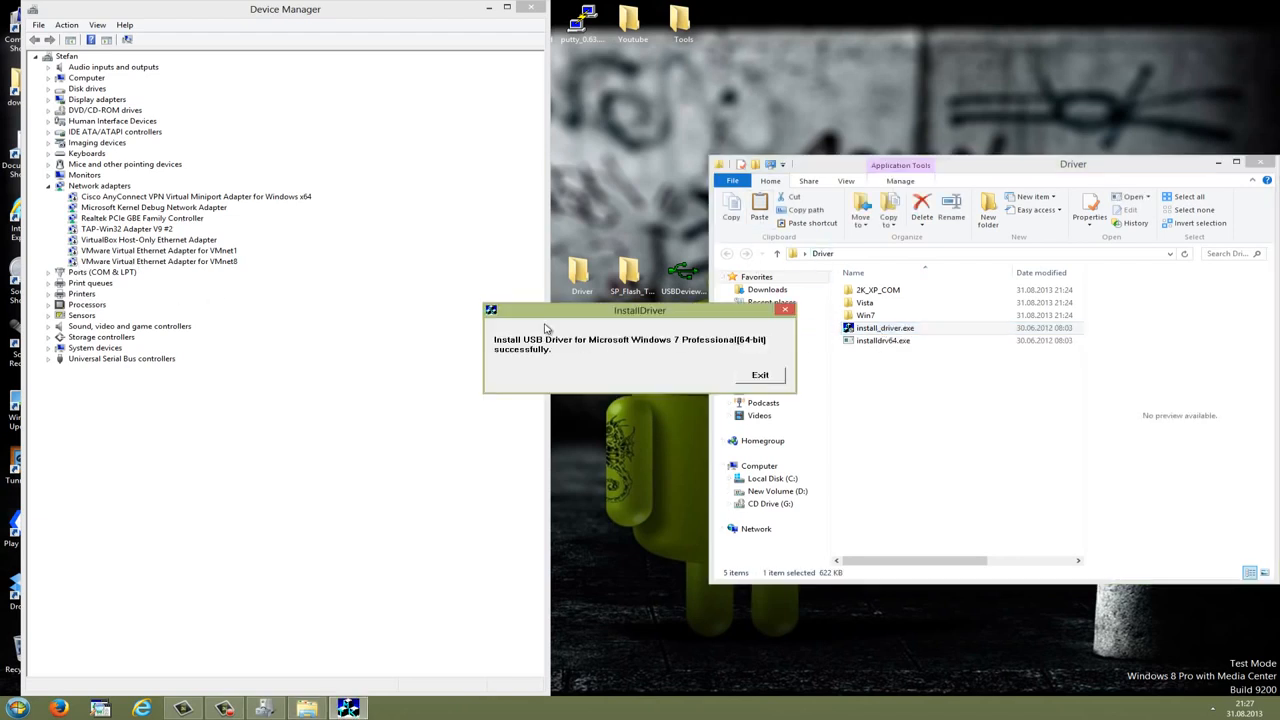
{"action": "mouse_move", "coordinate": [555, 347]}
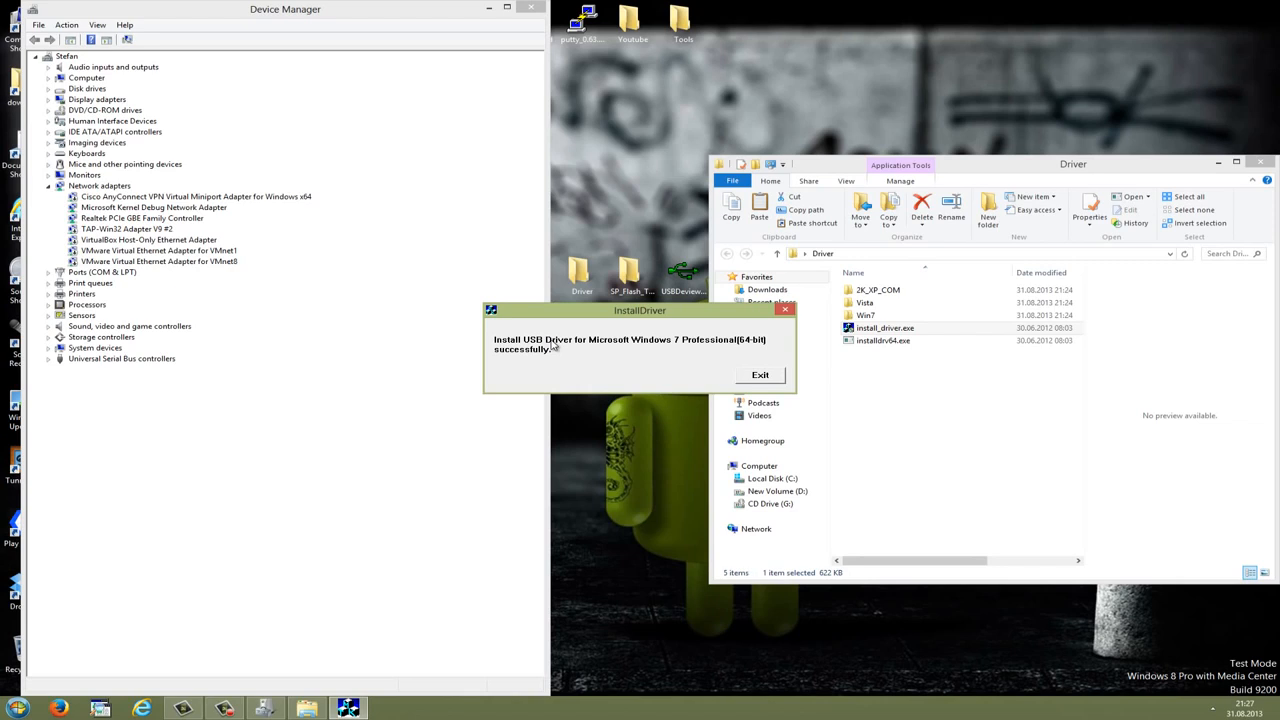
{"action": "mouse_move", "coordinate": [645, 360]}
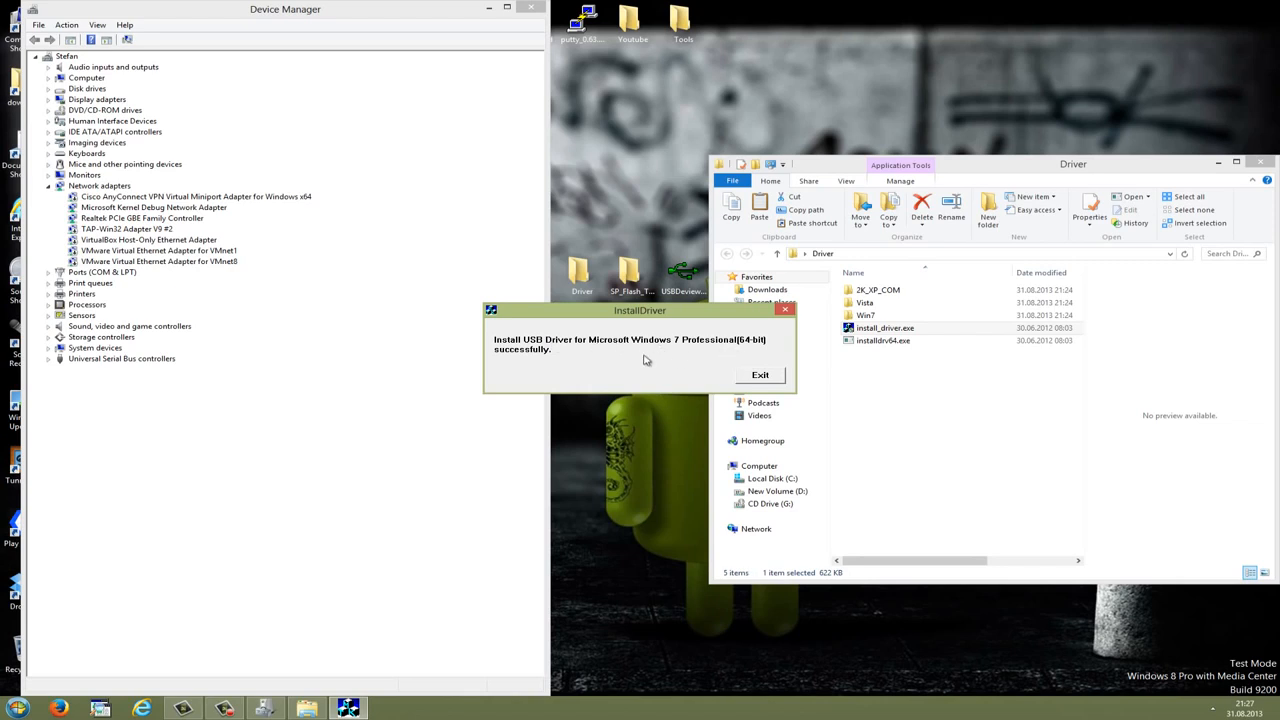
{"action": "left_click", "coordinate": [759, 374]}
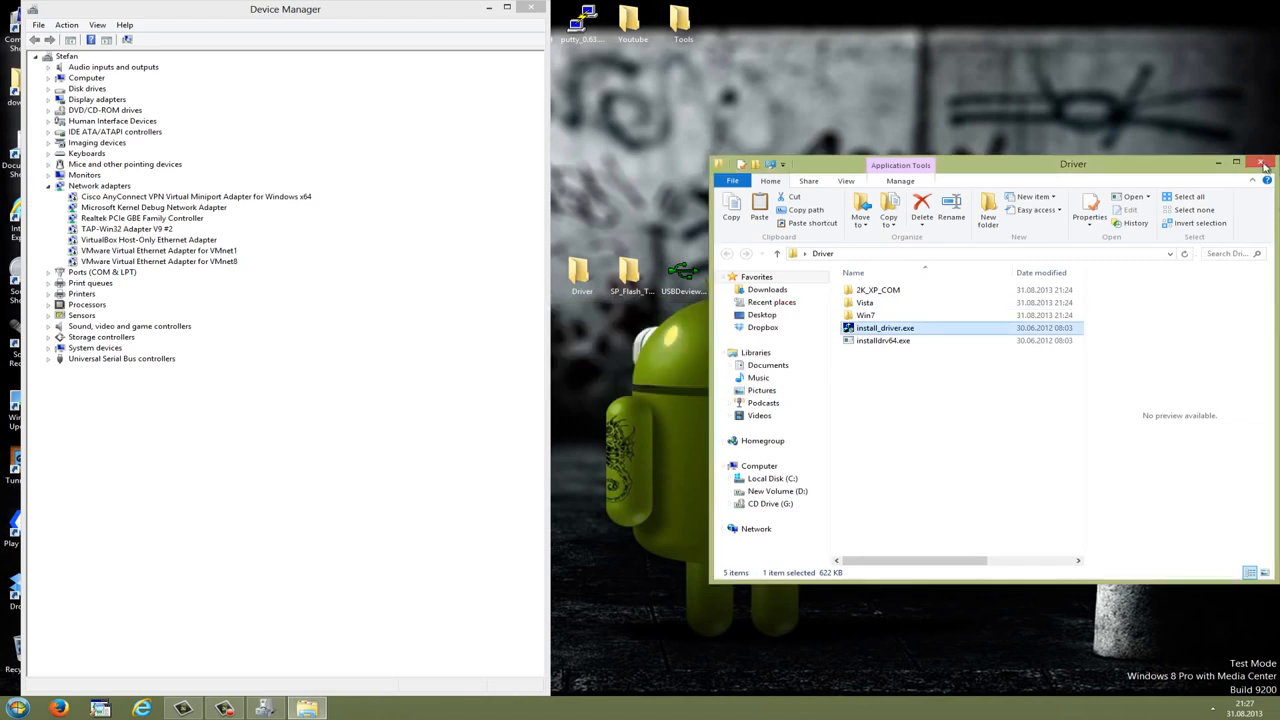
{"action": "left_click", "coordinate": [1263, 163]}
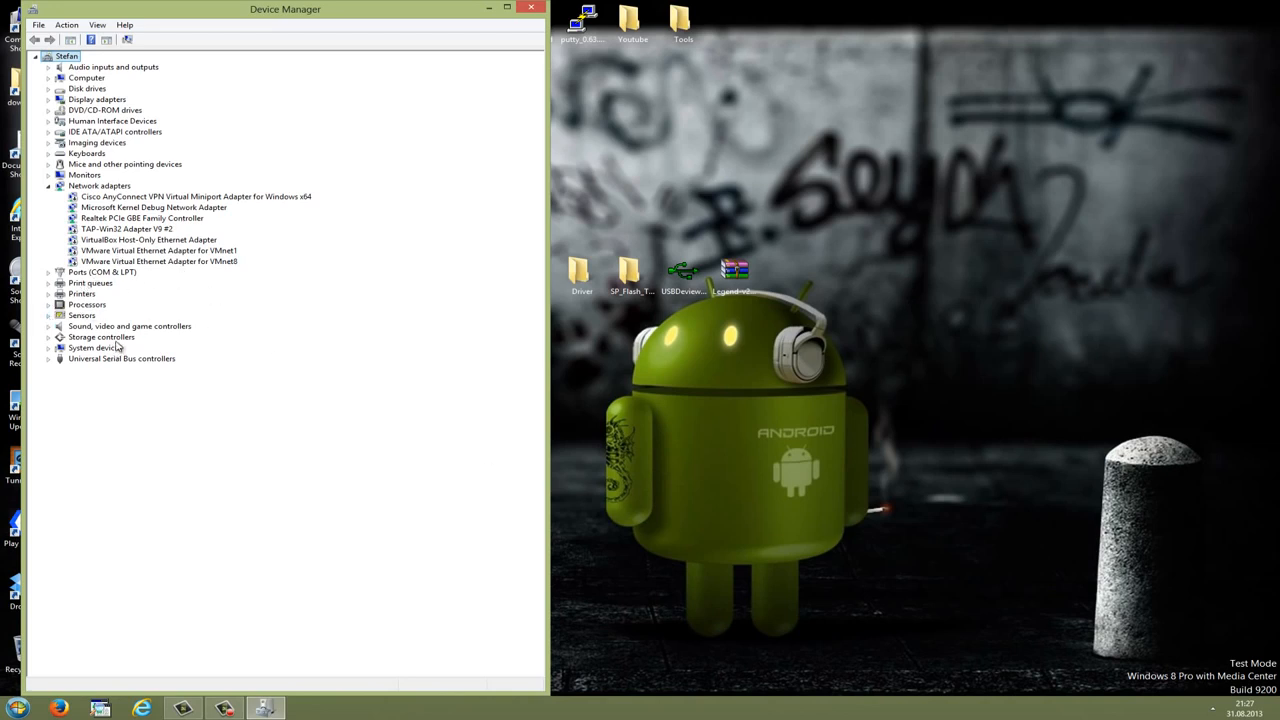
{"action": "mouse_move", "coordinate": [123, 324]}
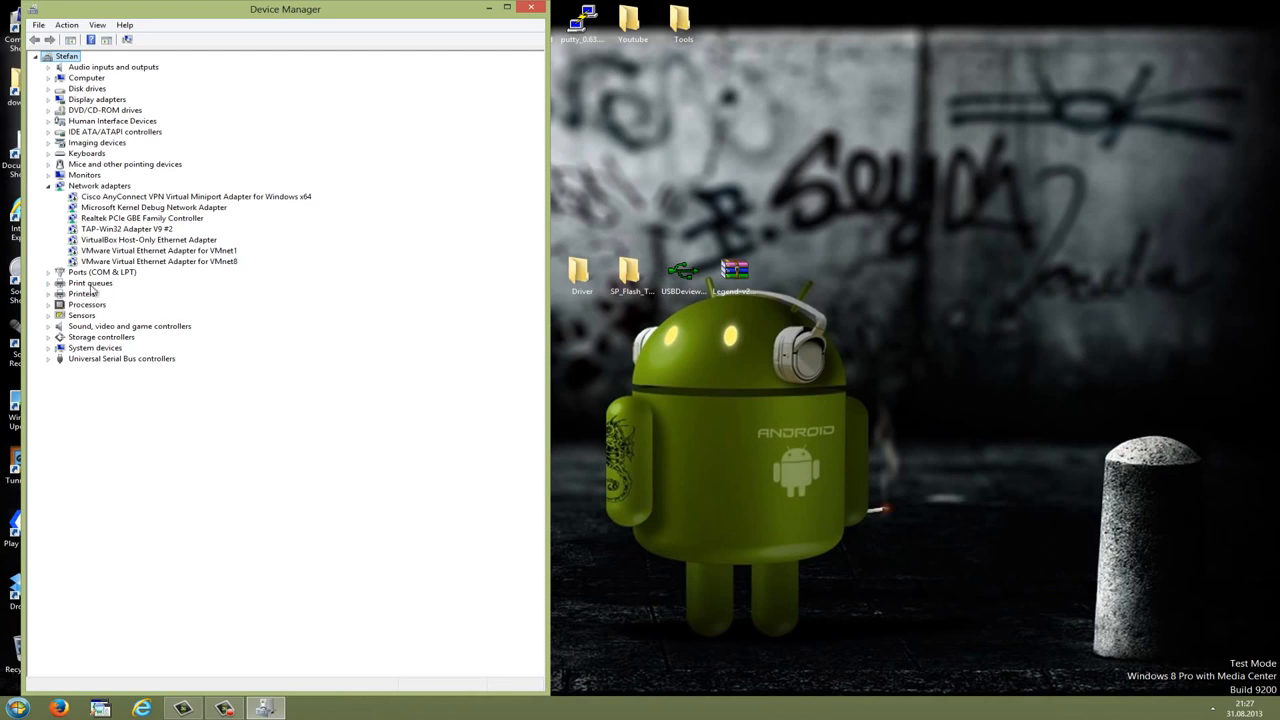
{"action": "mouse_move", "coordinate": [277, 285]}
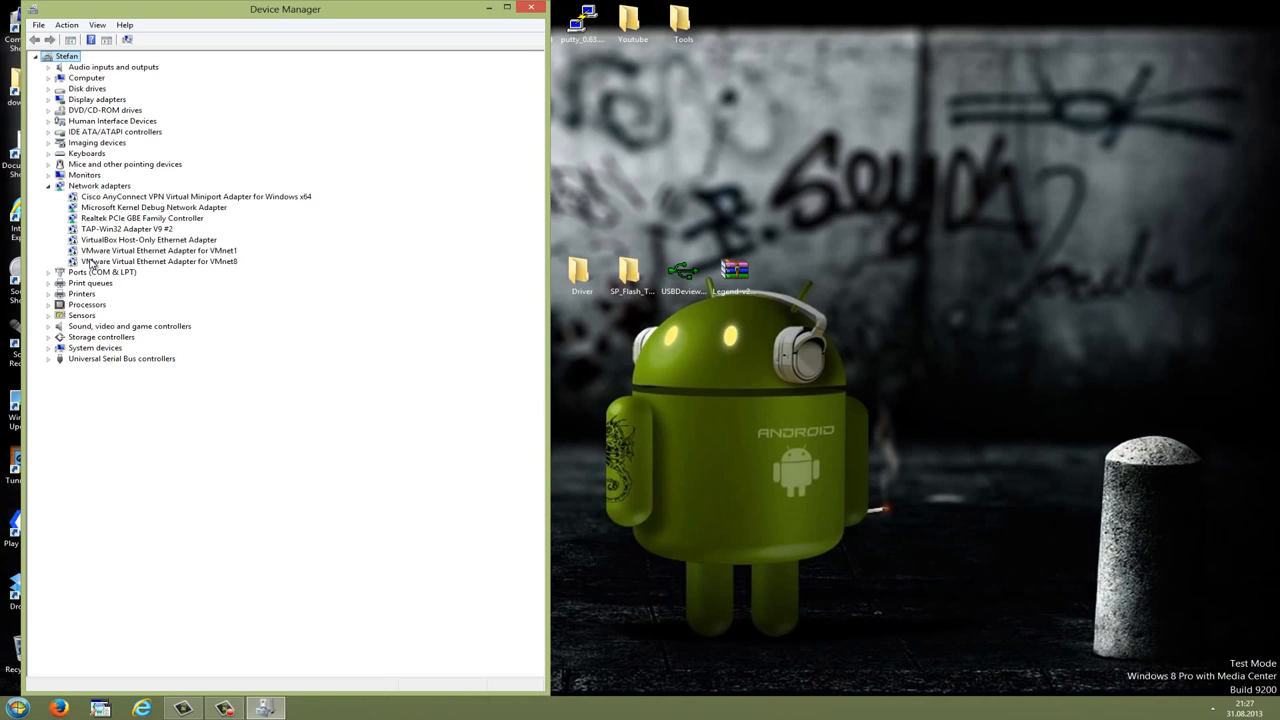
Select the VMware Virtual Ethernet Adapter for VMnet8 to update its driver.
{"action": "left_click", "coordinate": [158, 261]}
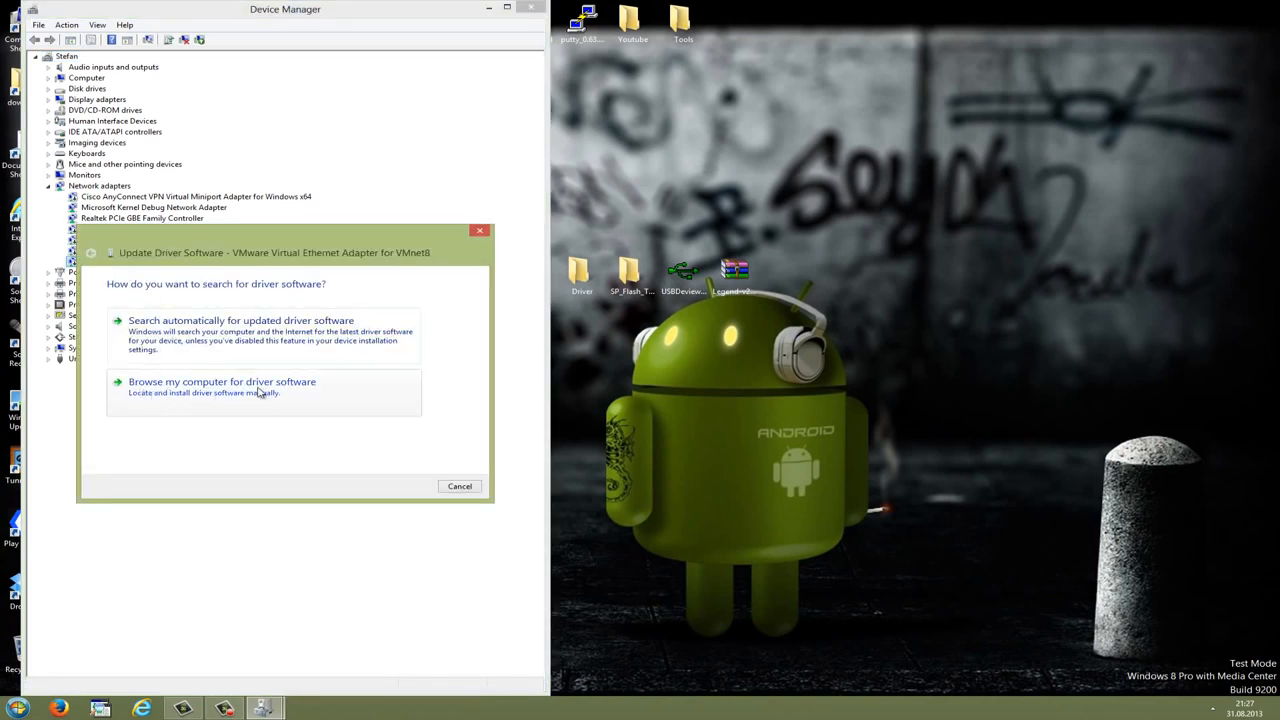
Browse this computer for driver software and choose the Driver\Win7 folder.
{"action": "left_click", "coordinate": [222, 381]}
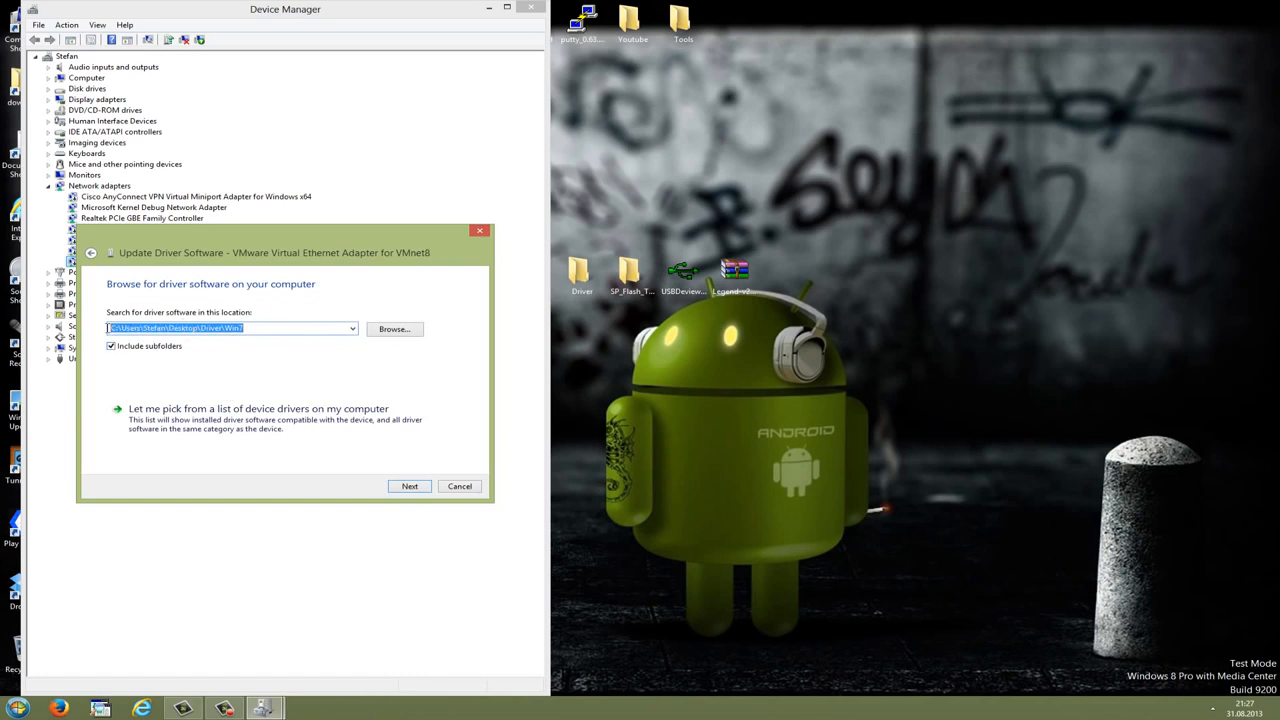
{"action": "left_click", "coordinate": [394, 329]}
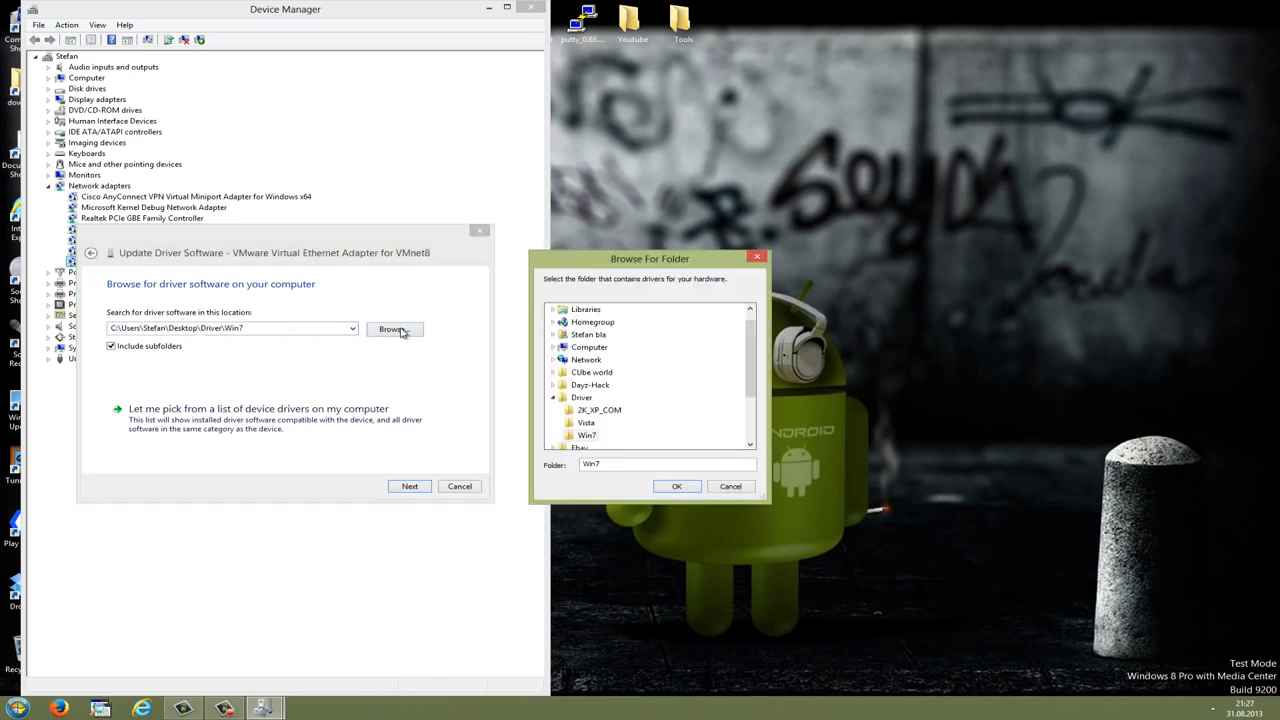
{"action": "scroll", "scroll_direction": "down", "scroll_amount": 3}
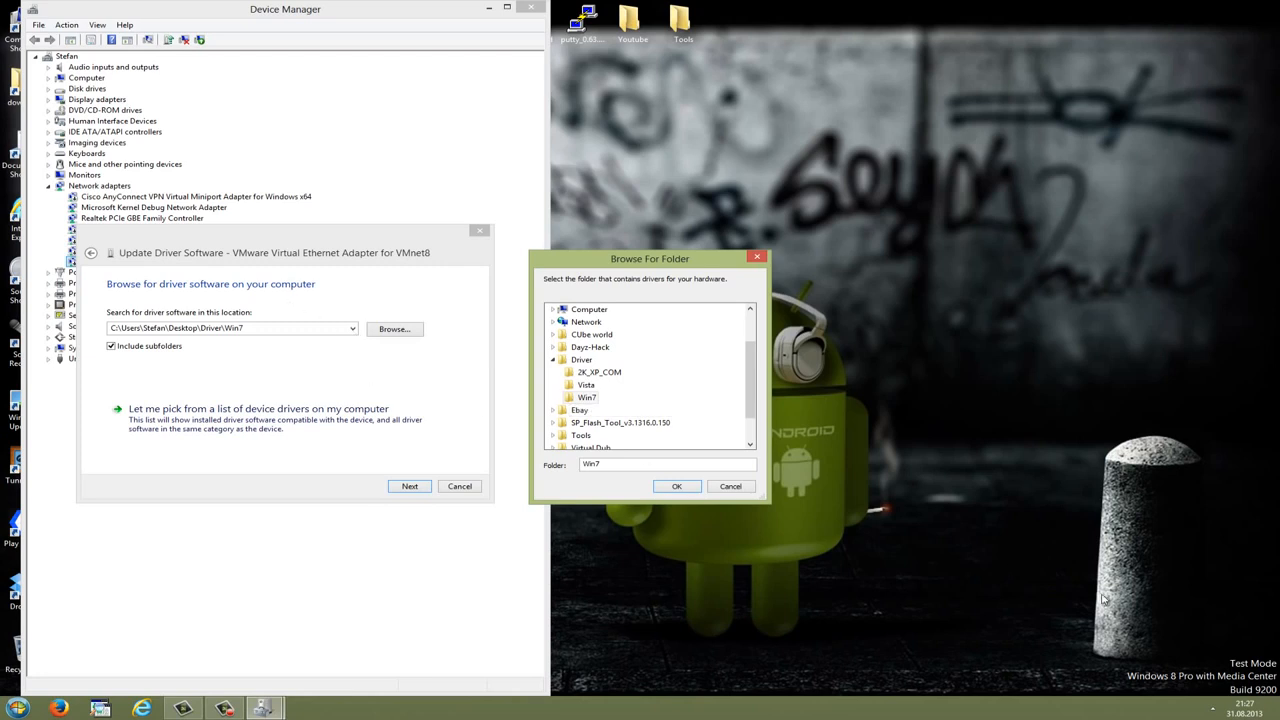
{"action": "mouse_move", "coordinate": [587, 397]}
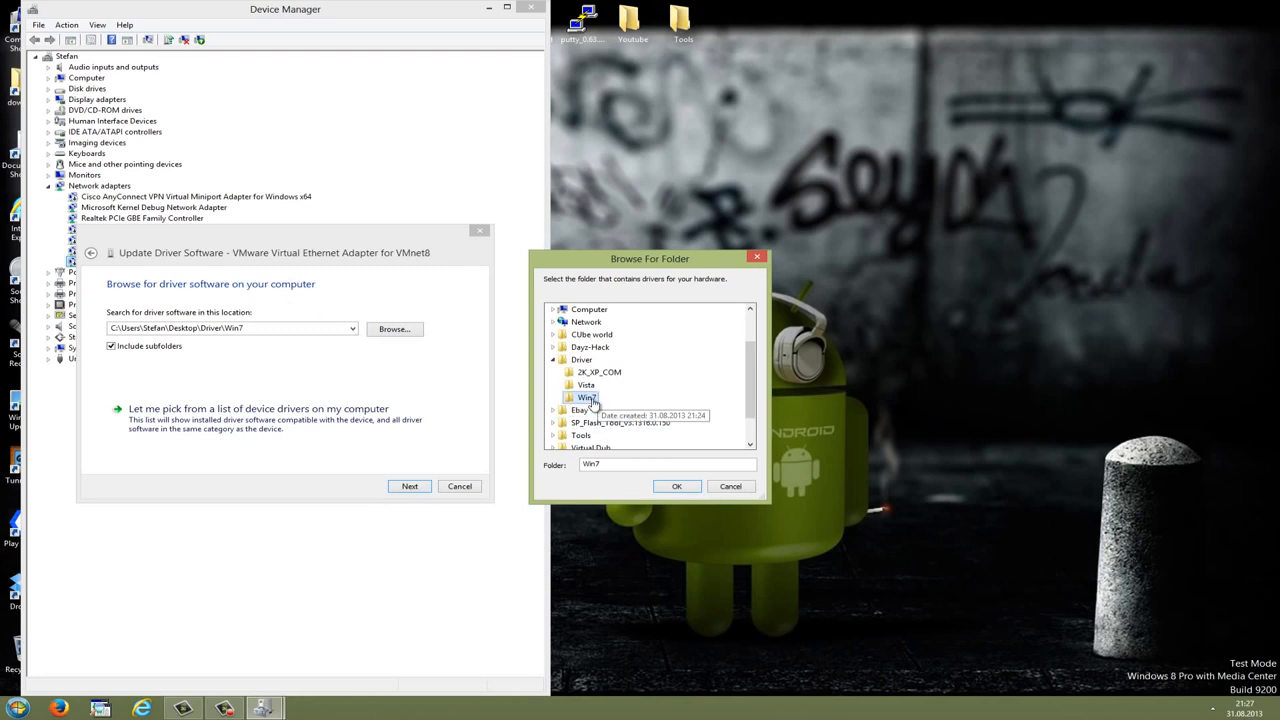
{"action": "left_click", "coordinate": [676, 486]}
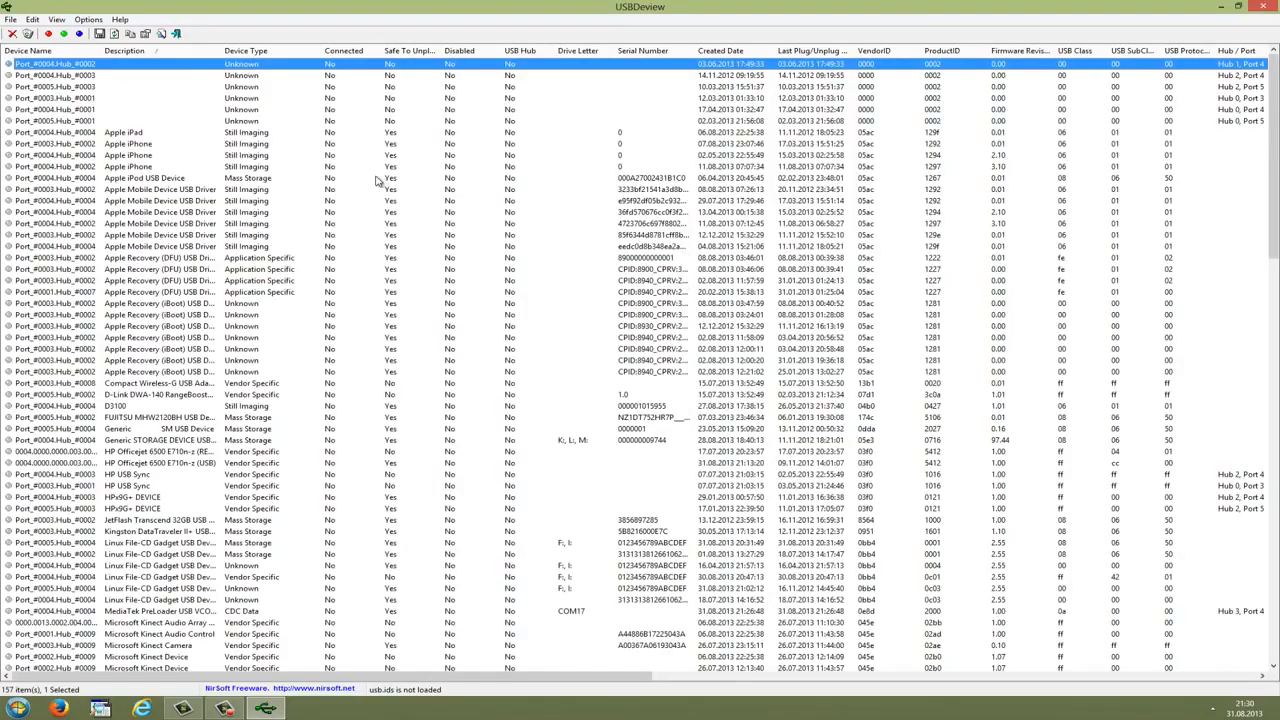
Scroll the 157-device USBDeview list to the MediaTek PreLoader entry, then close USBDeview.
{"action": "scroll", "scroll_direction": "down", "scroll_amount": 3}
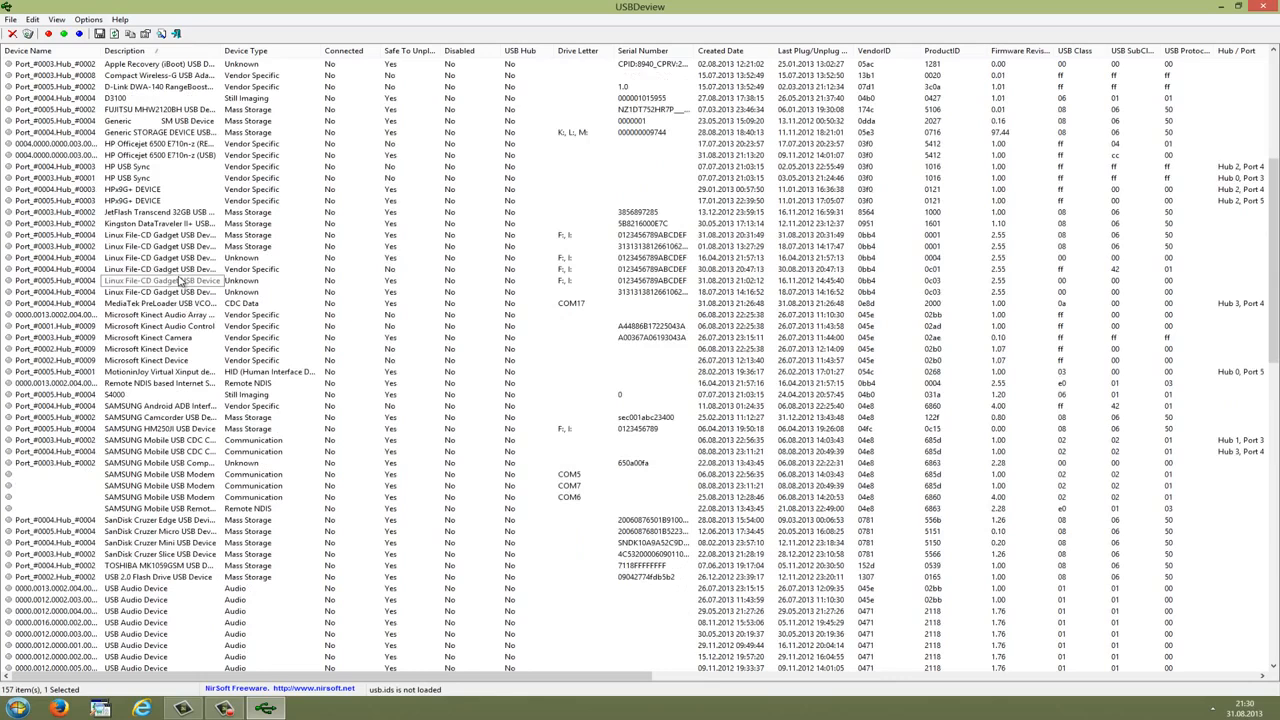
{"action": "scroll", "scroll_direction": "down", "scroll_amount": 3}
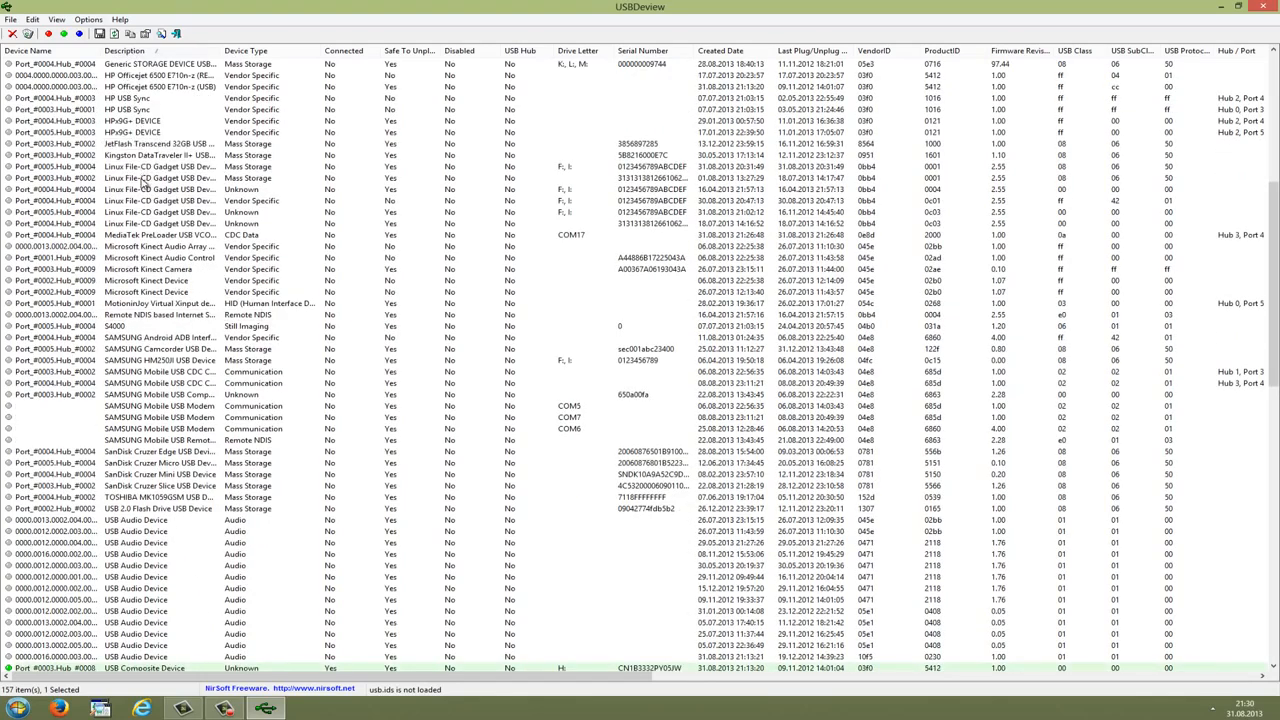
{"action": "scroll", "scroll_direction": "down", "scroll_amount": 3}
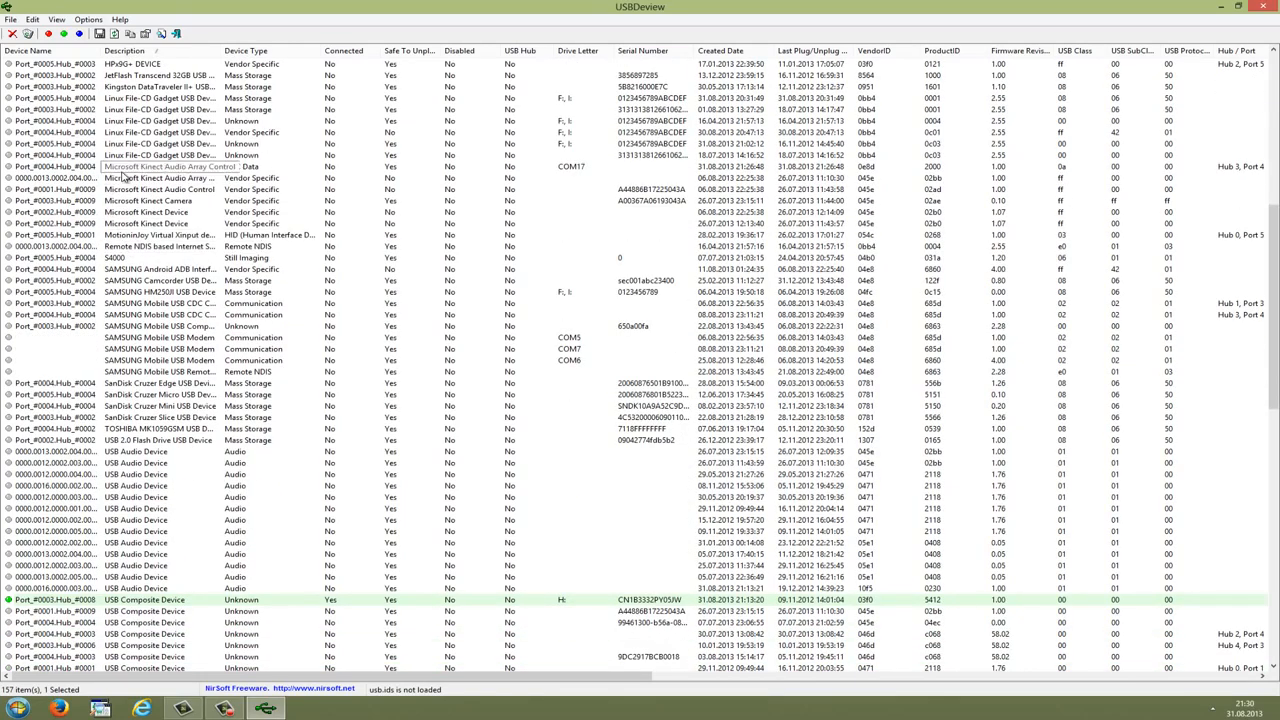
{"action": "left_click", "coordinate": [160, 166]}
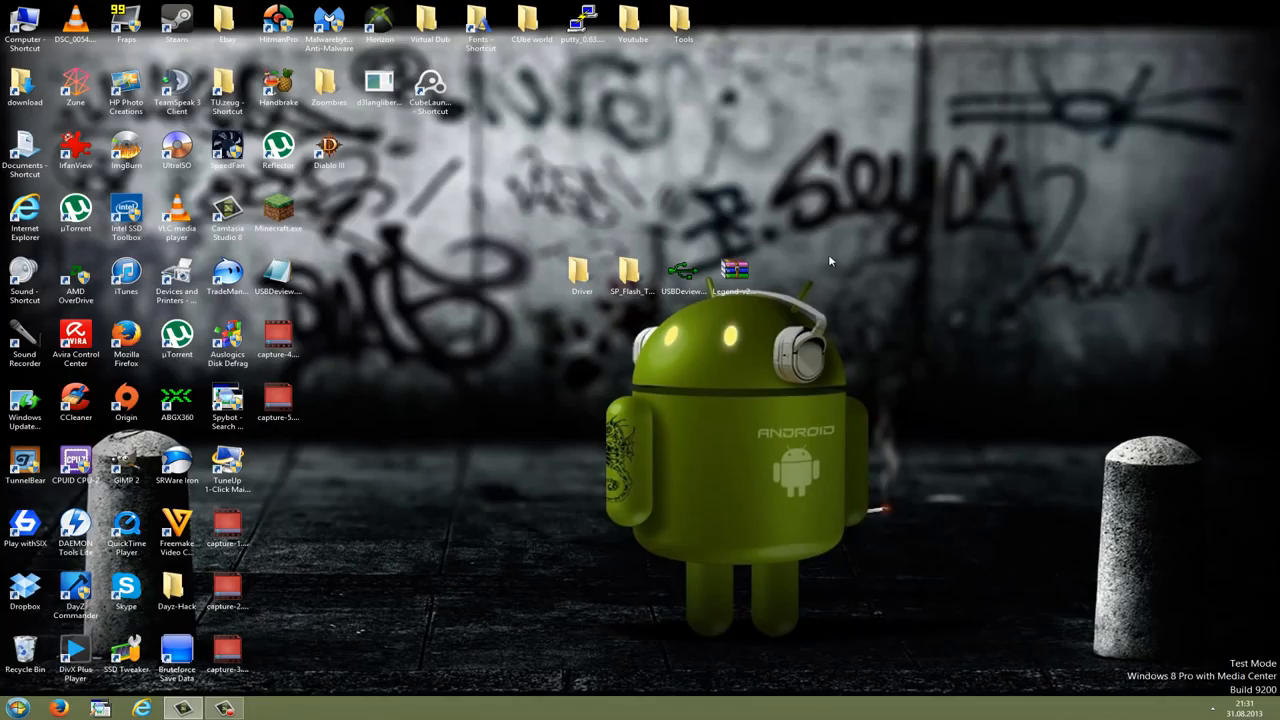
{"action": "mouse_move", "coordinate": [688, 322]}
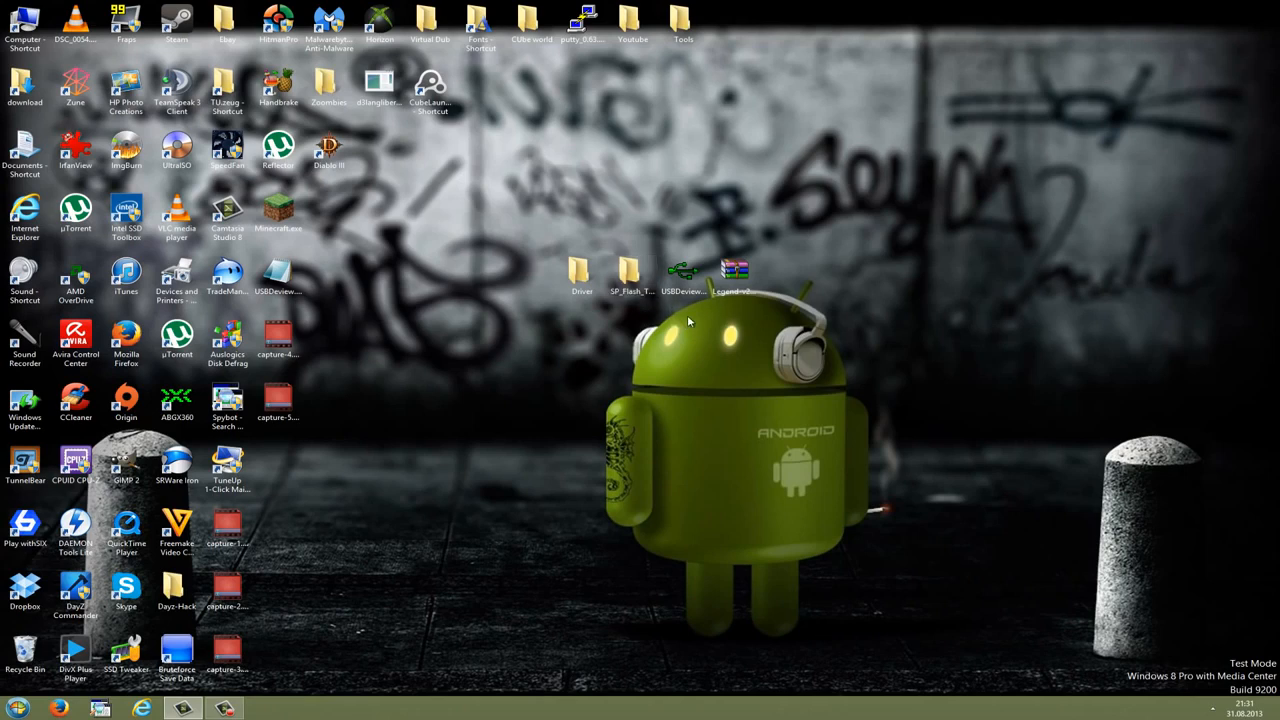
Create a new desktop folder, move Legend-v21.rar into it, and open the folder.
{"action": "left_click", "coordinate": [735, 275]}
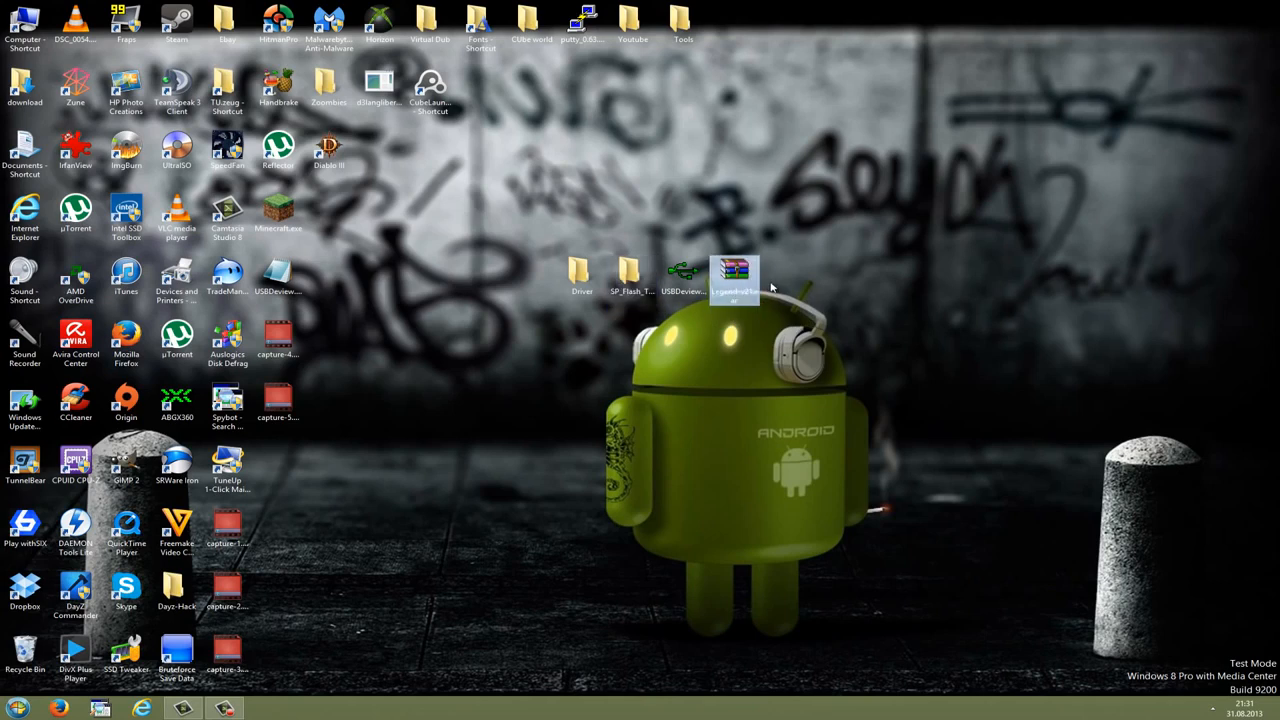
{"action": "right_click", "coordinate": [775, 290]}
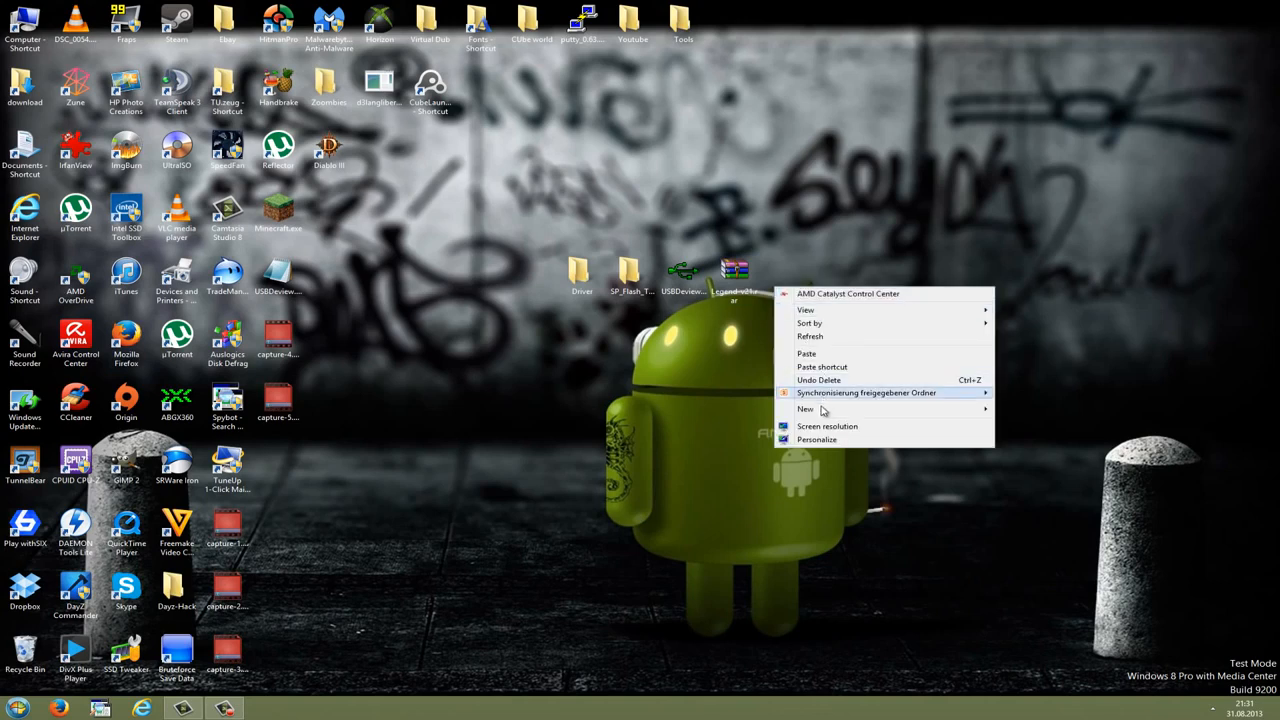
{"action": "left_click", "coordinate": [805, 409]}
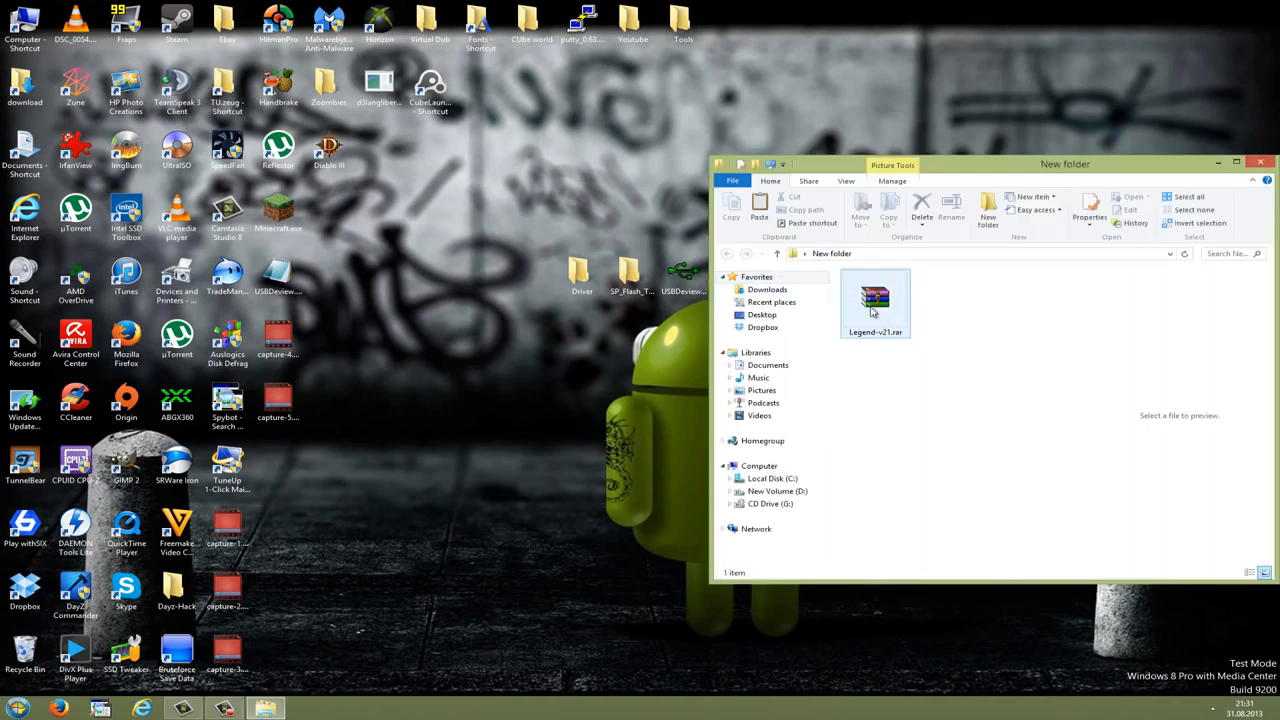
Extract Legend-v21.rar here with Hier entpacken and select the extracted preloader image.
{"action": "right_click", "coordinate": [875, 300]}
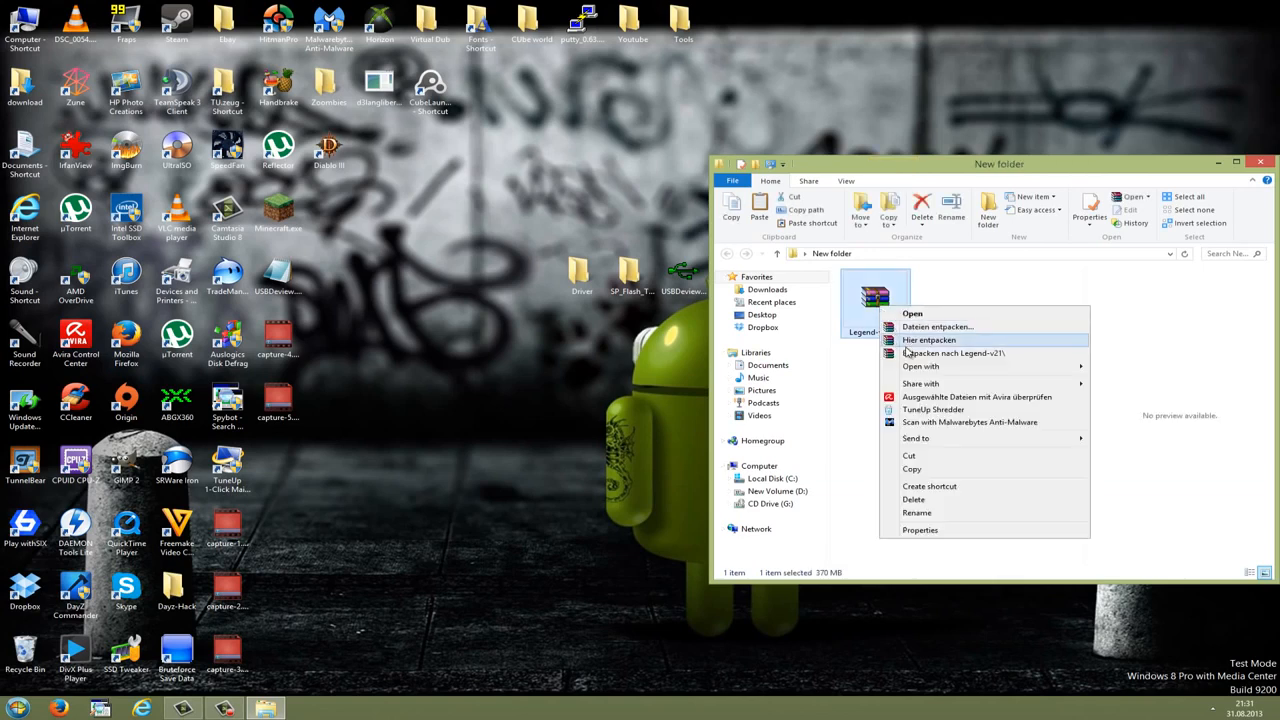
{"action": "left_click", "coordinate": [928, 340]}
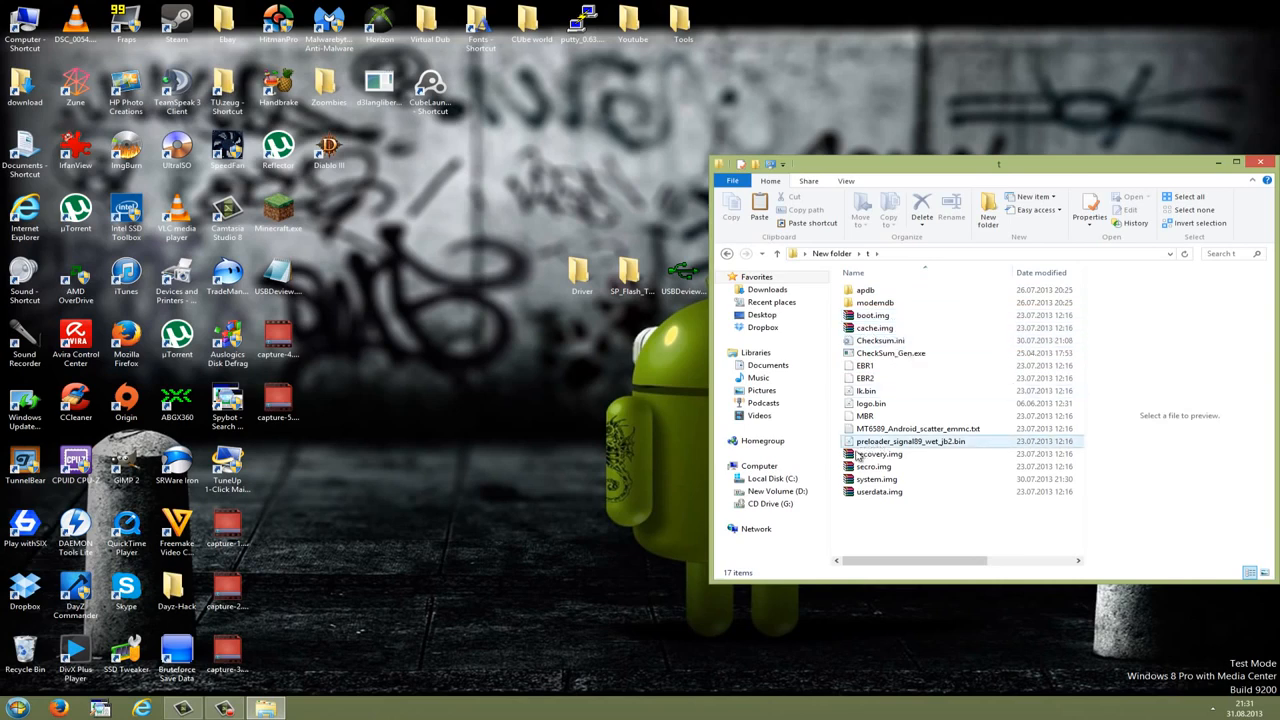
{"action": "left_click", "coordinate": [876, 479]}
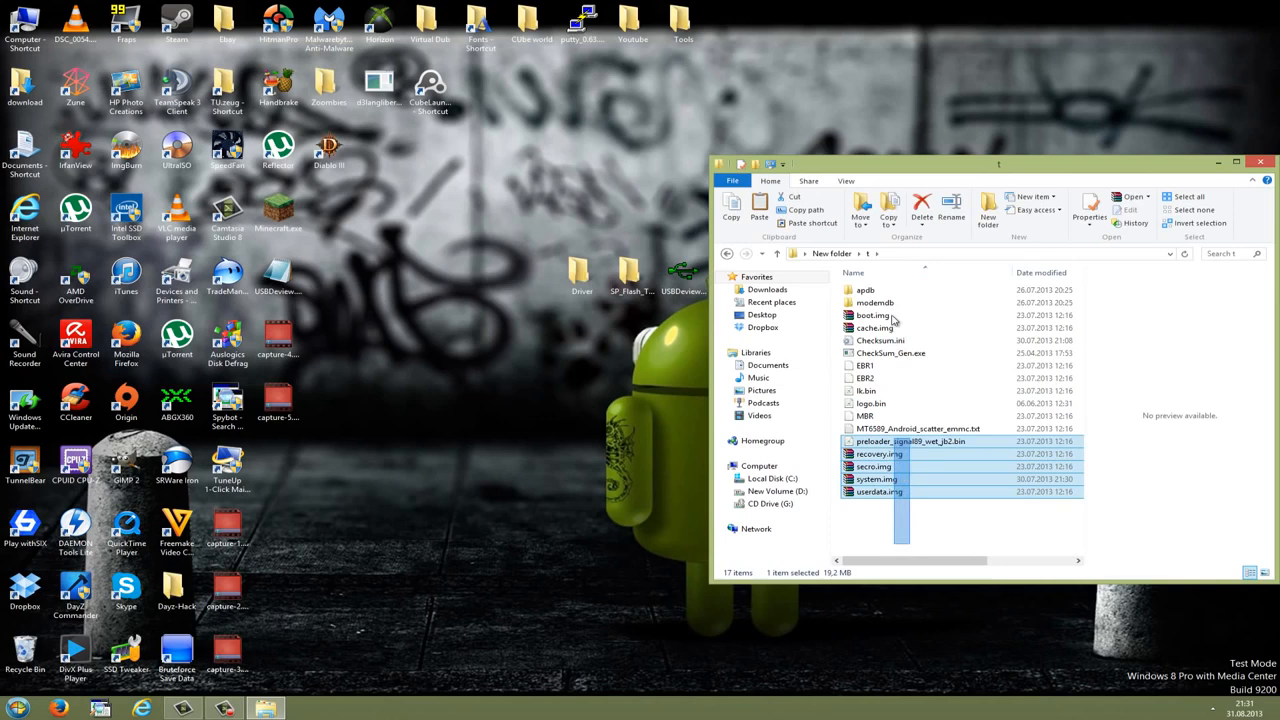
{"action": "left_click", "coordinate": [896, 515]}
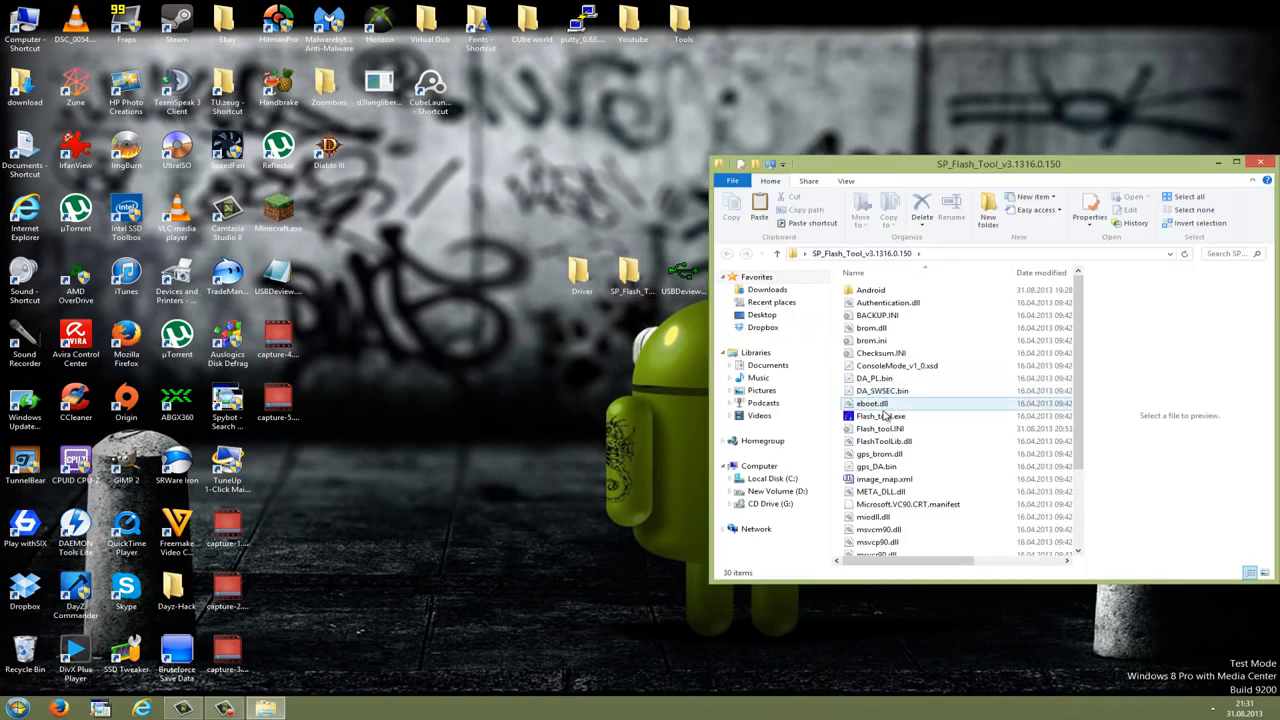
Launch Flash_tool.exe from the SP_Flash_Tool_v3.1316.0.150 folder.
{"action": "left_click", "coordinate": [880, 416]}
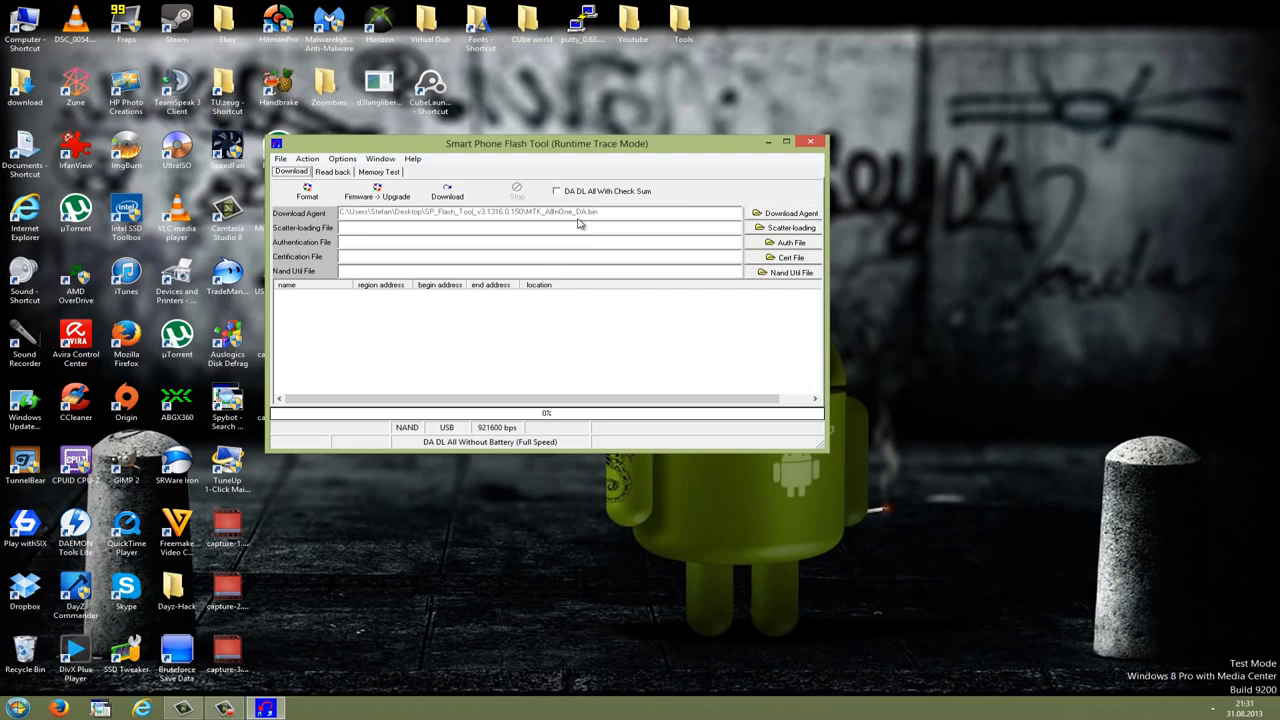
{"action": "mouse_move", "coordinate": [765, 227]}
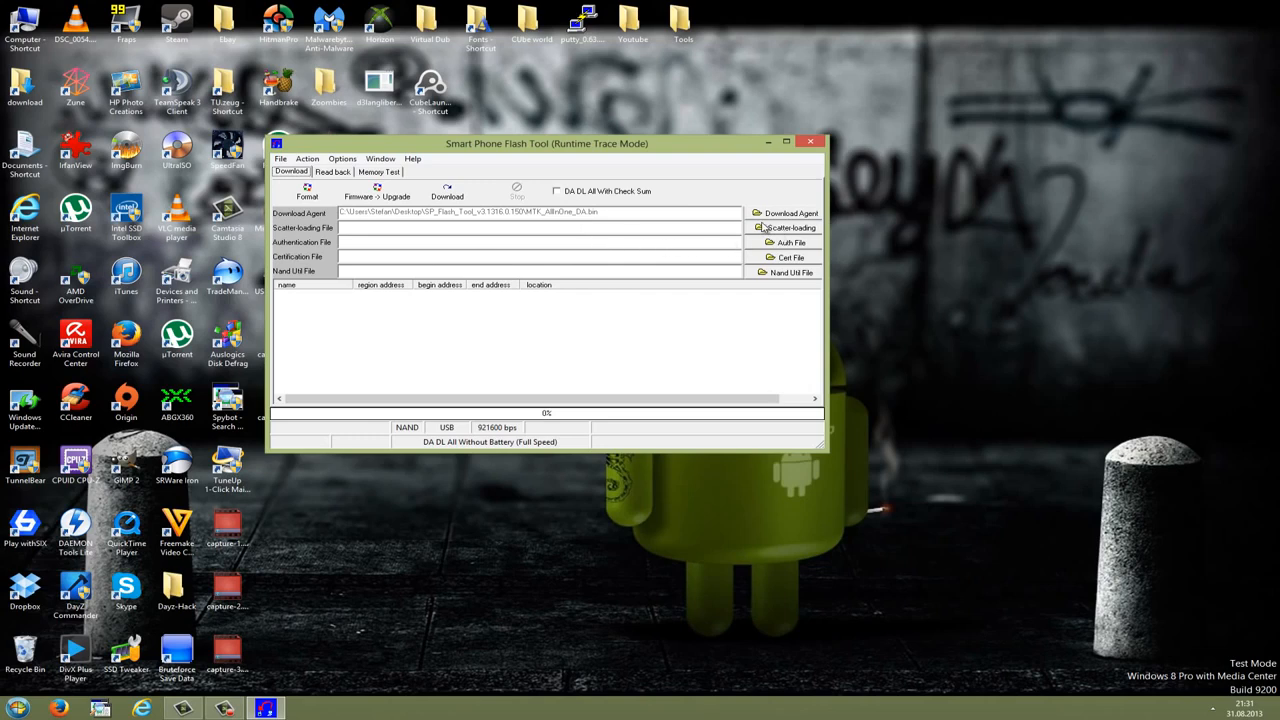
Browse the Scatter-loading dialog to Desktop > New folder to find MT6589_Android_scatter_emmc.txt.
{"action": "left_click", "coordinate": [786, 227]}
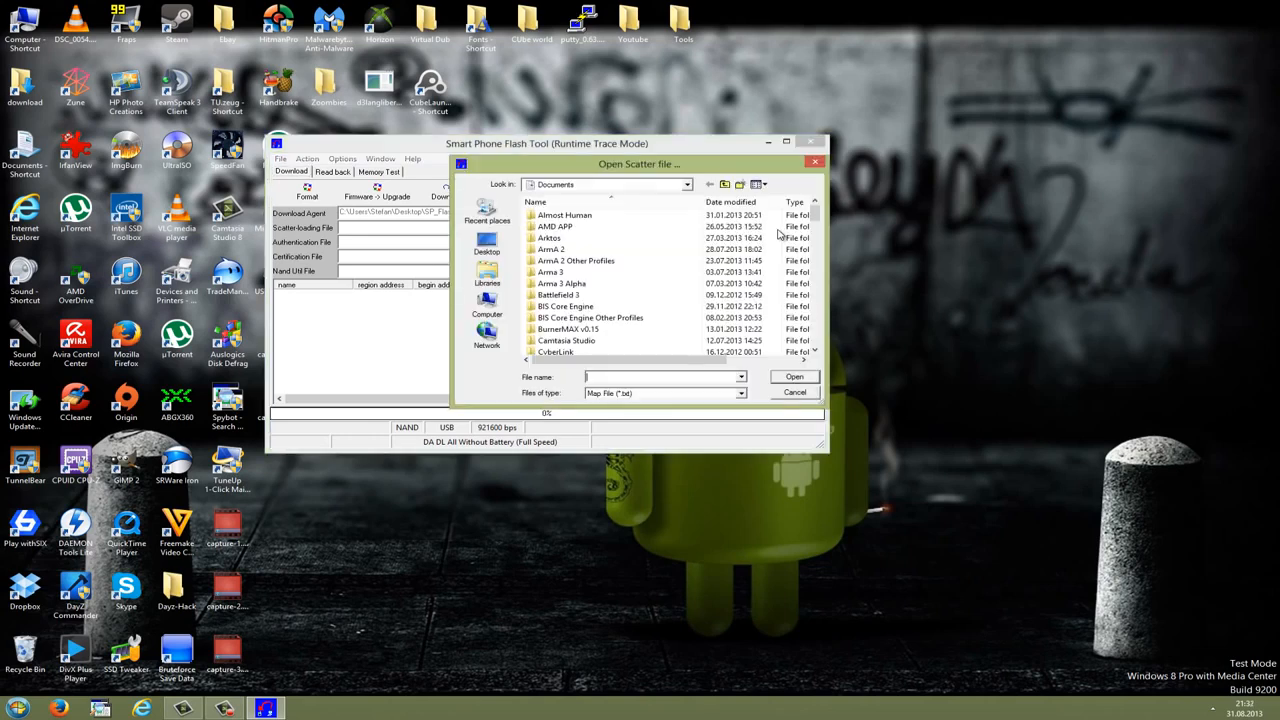
{"action": "left_click", "coordinate": [555, 226]}
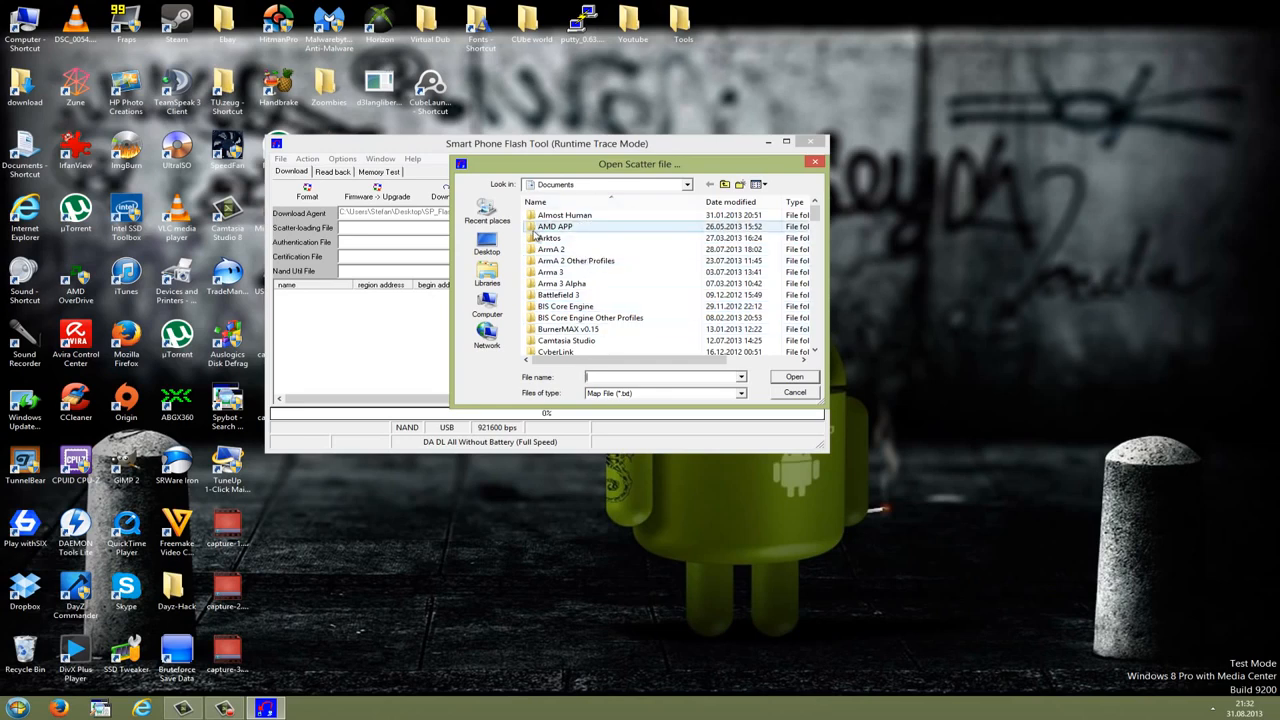
{"action": "left_click", "coordinate": [487, 245]}
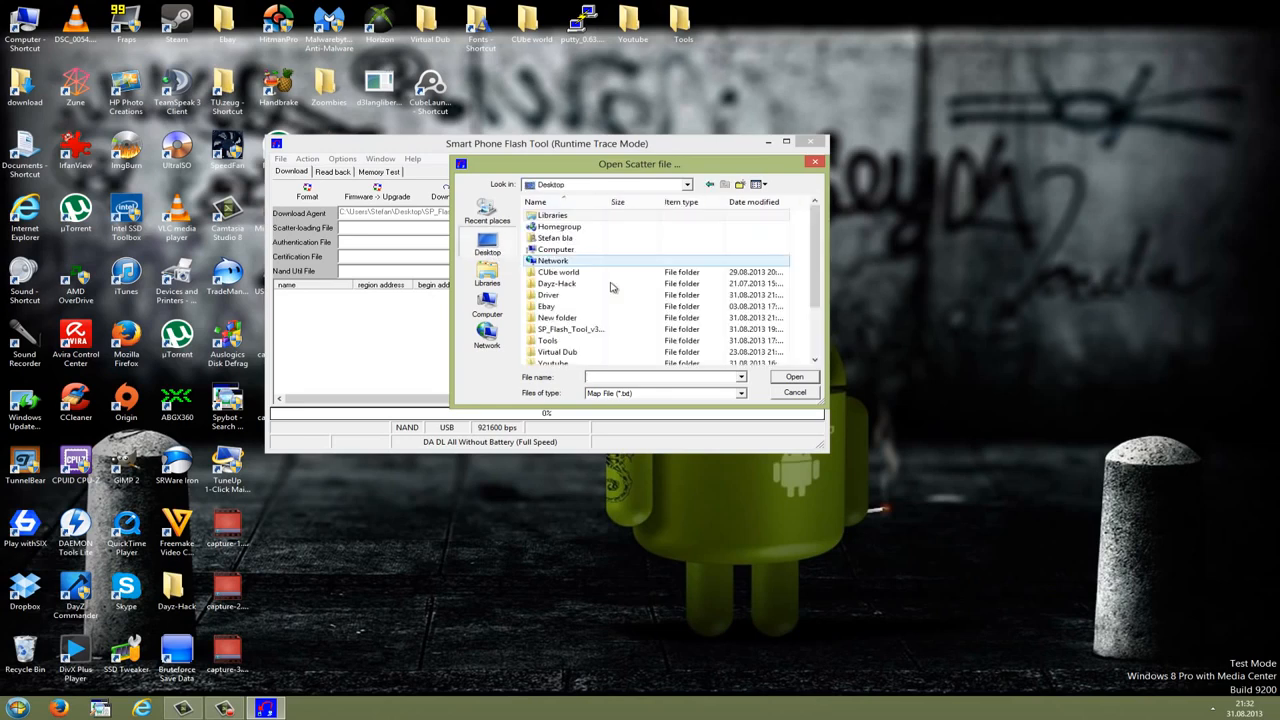
{"action": "left_click", "coordinate": [557, 317]}
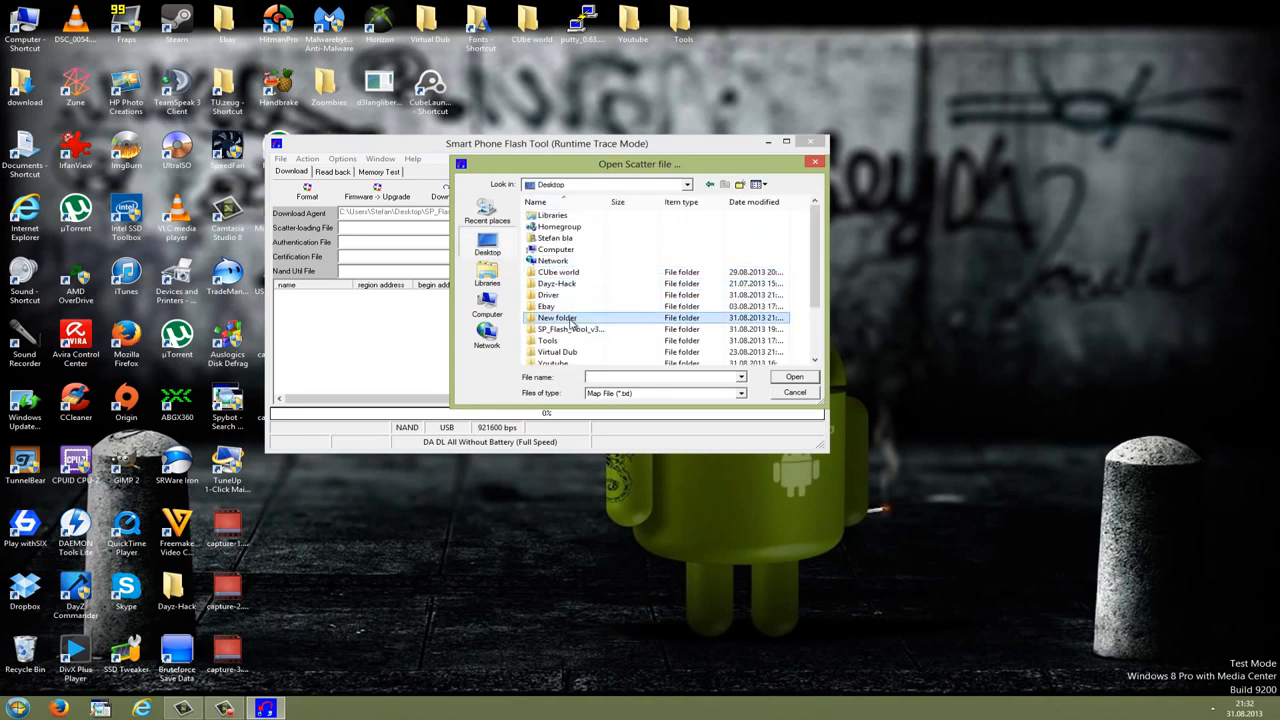
{"action": "double_click", "coordinate": [557, 318]}
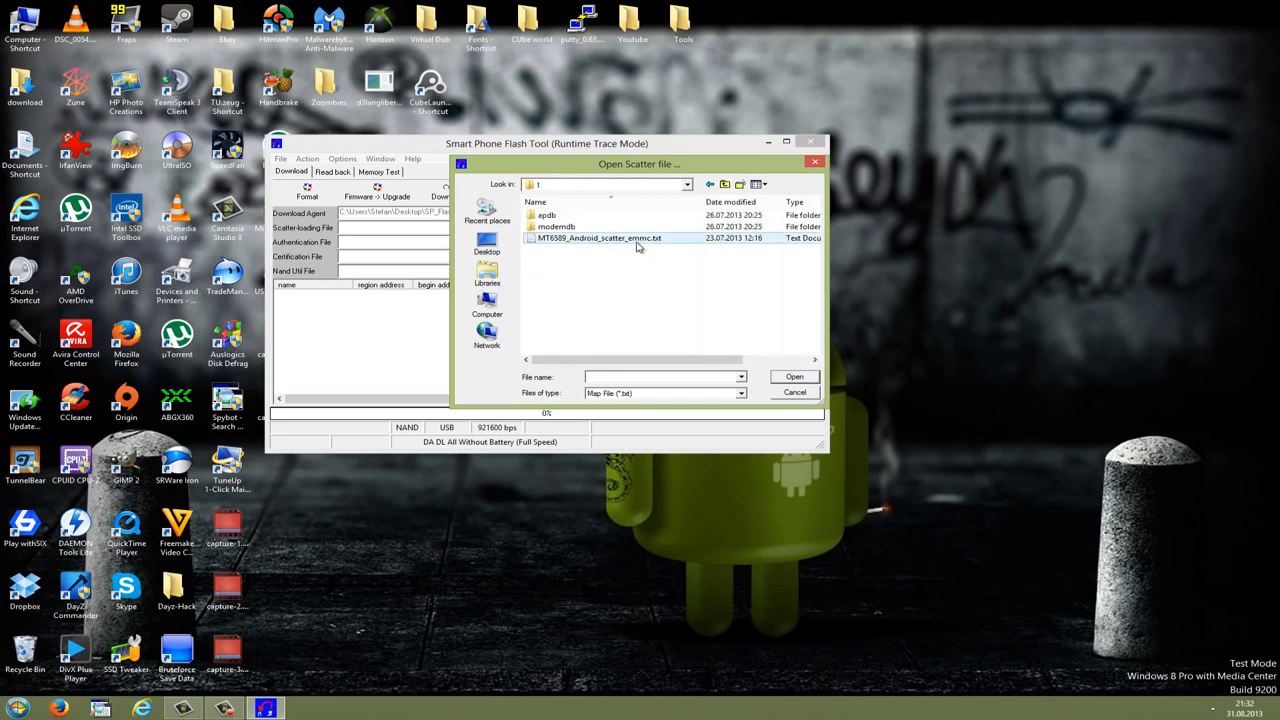
{"action": "mouse_move", "coordinate": [600, 238]}
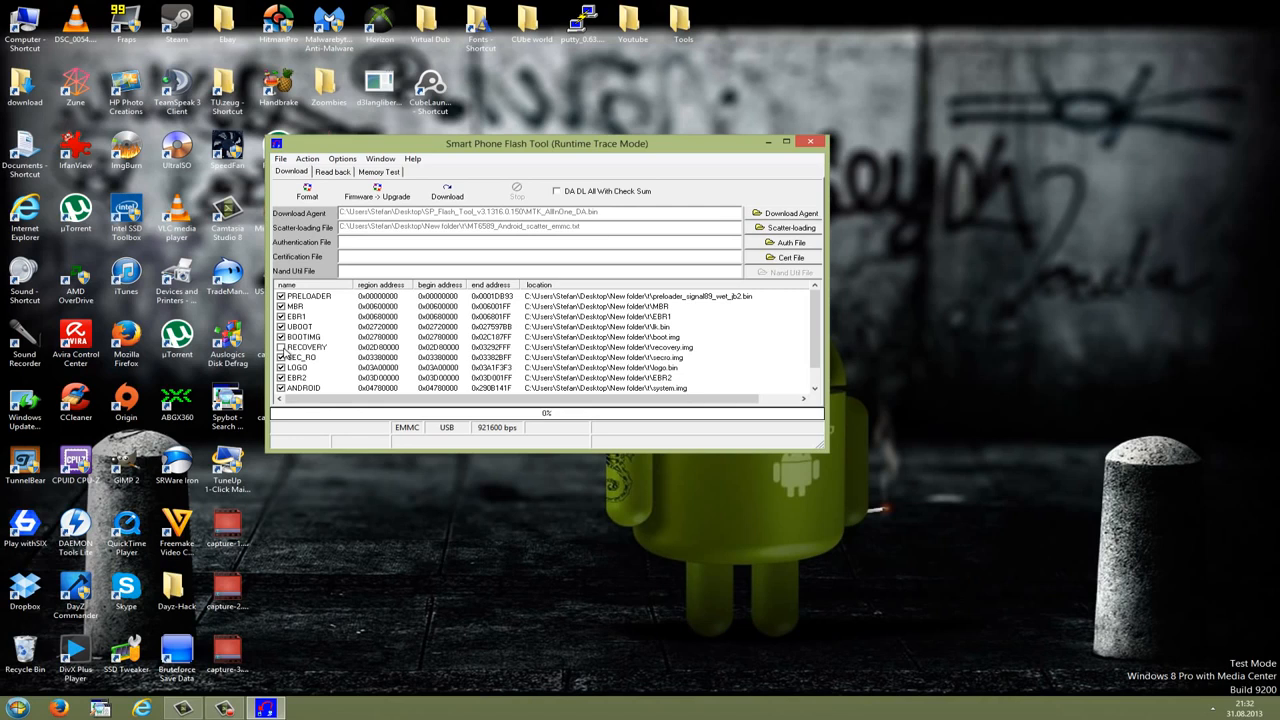
Tick the RECOVERY partition so every partition is checked, then scroll the list.
{"action": "left_click", "coordinate": [281, 347]}
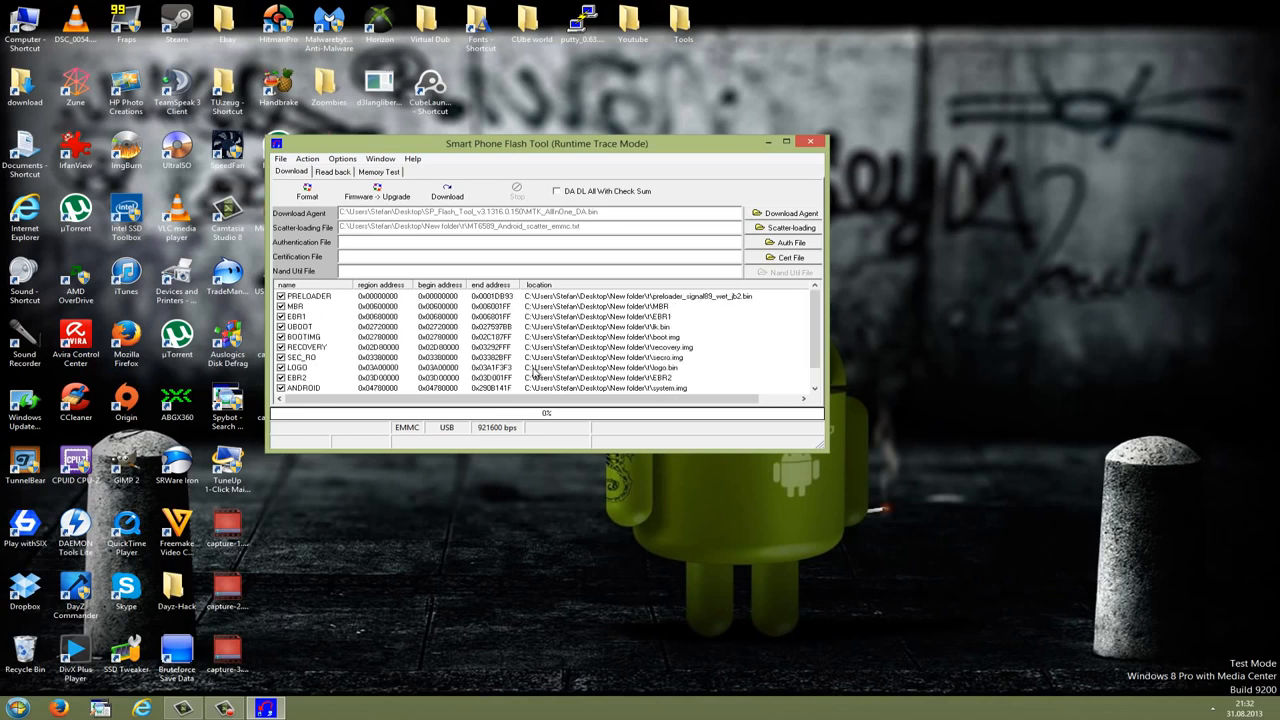
{"action": "mouse_move", "coordinate": [535, 372]}
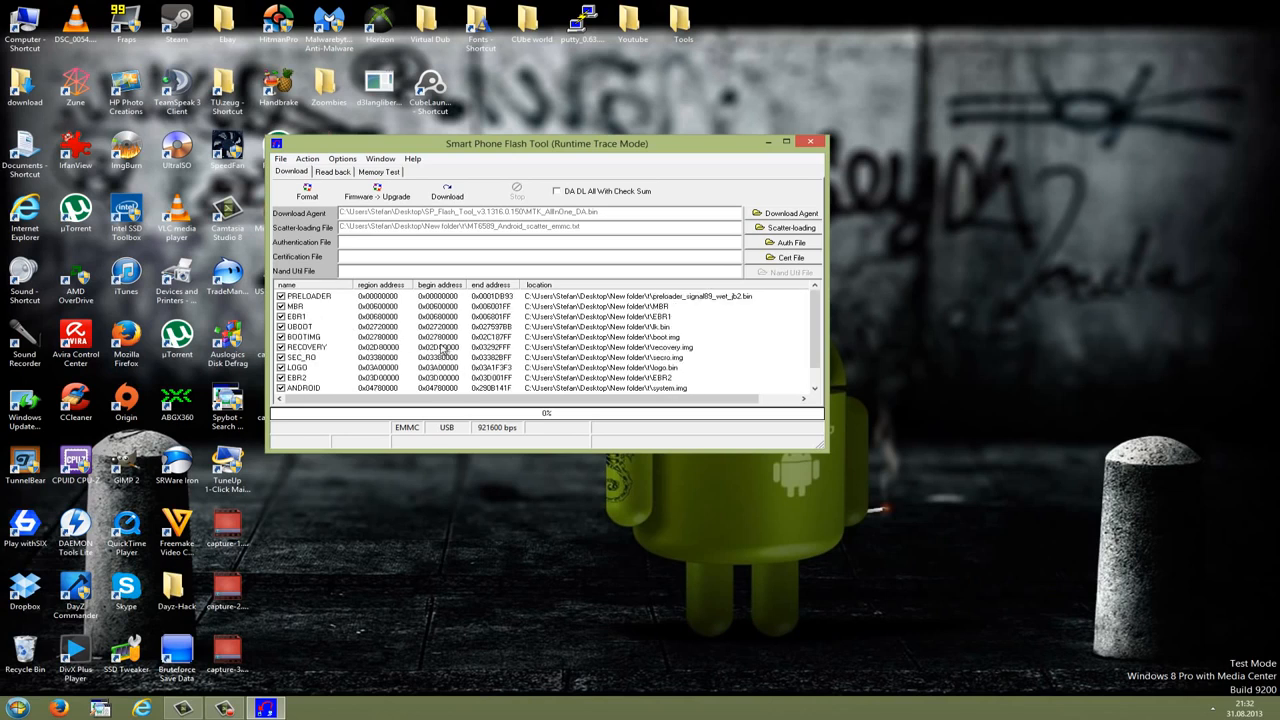
{"action": "scroll", "scroll_direction": "down", "scroll_amount": 3}
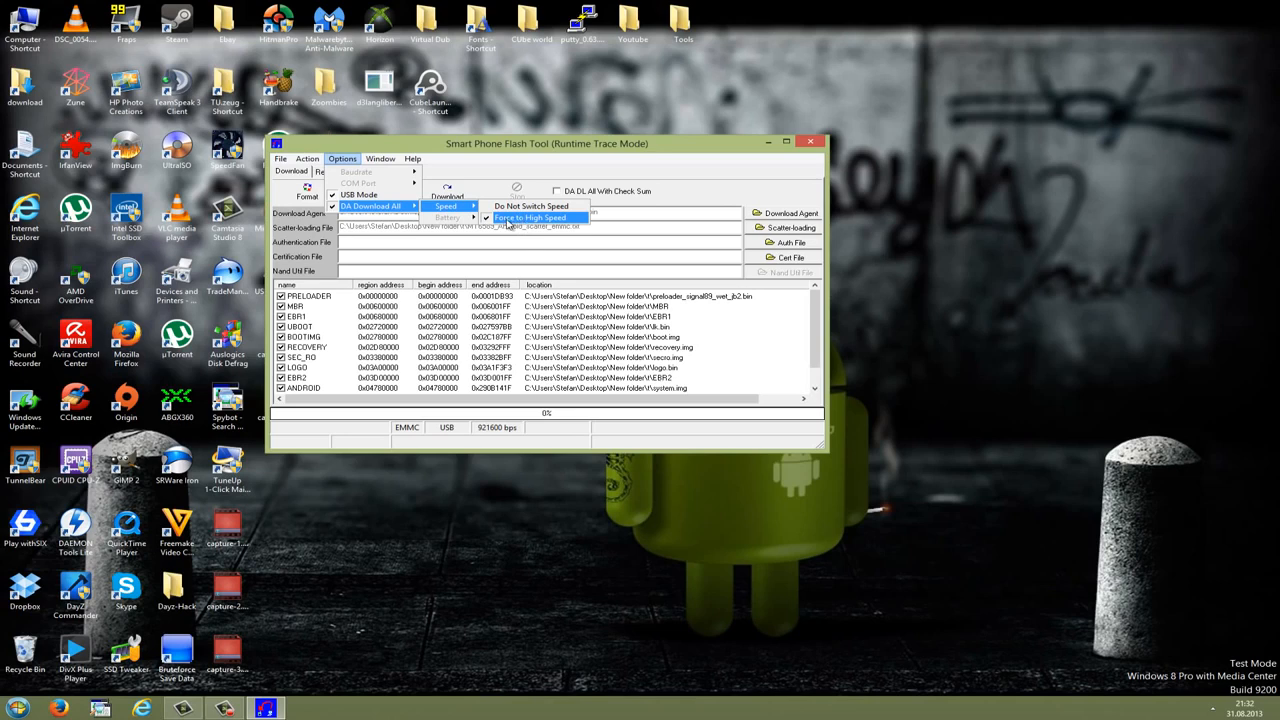
Set Options > DA Download All > Speed to Force to High Speed.
{"action": "left_click", "coordinate": [530, 218]}
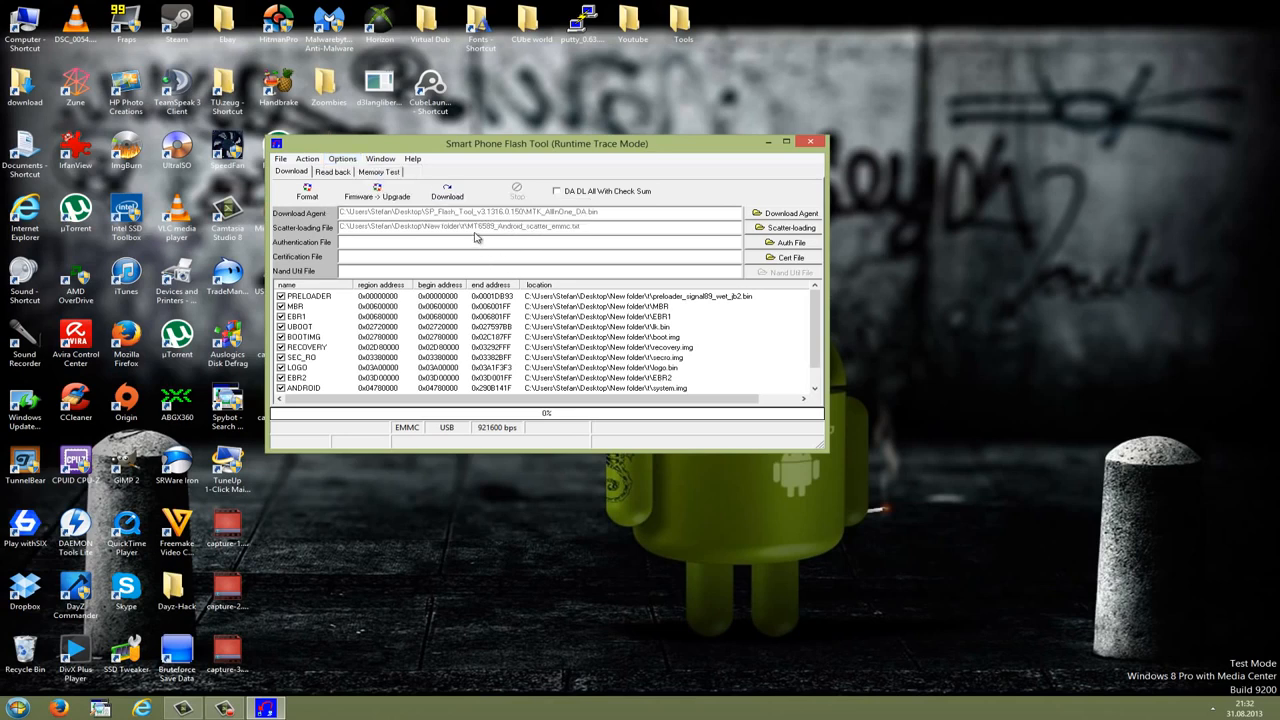
{"action": "left_click", "coordinate": [447, 190]}
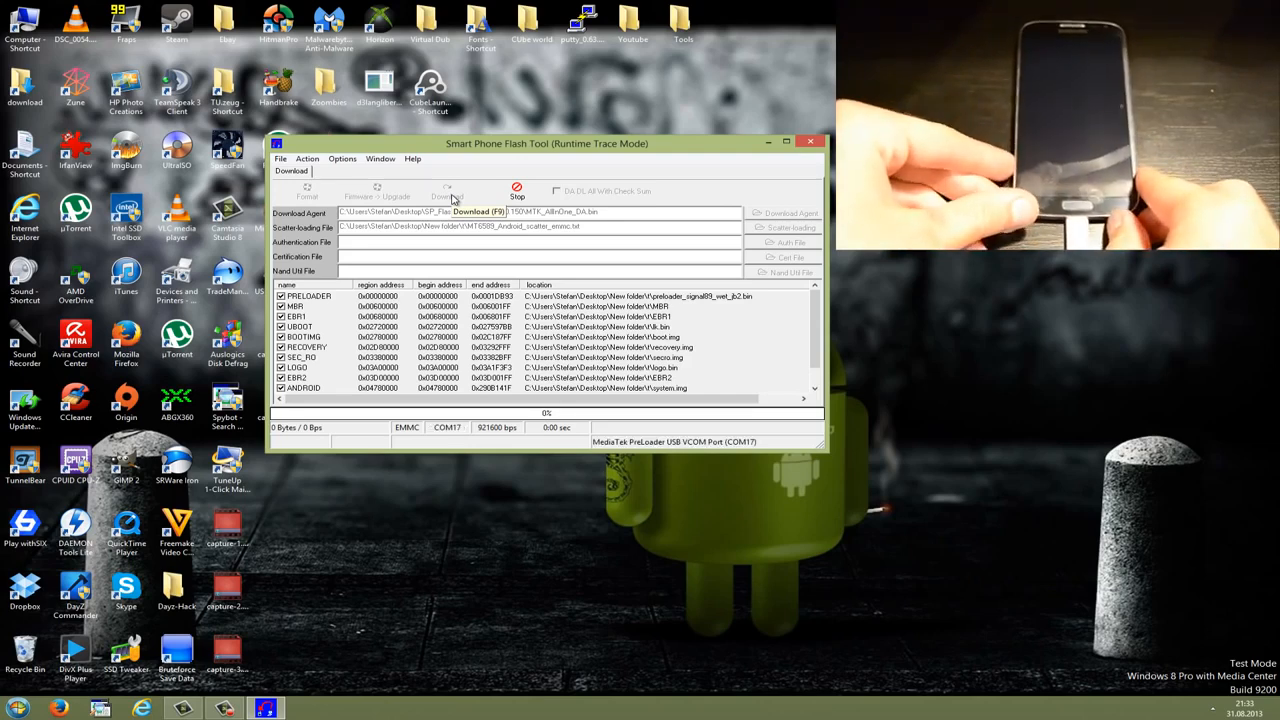
Start the Download to flash the phone over the PreLoader COM17 port.
{"action": "left_click", "coordinate": [446, 191]}
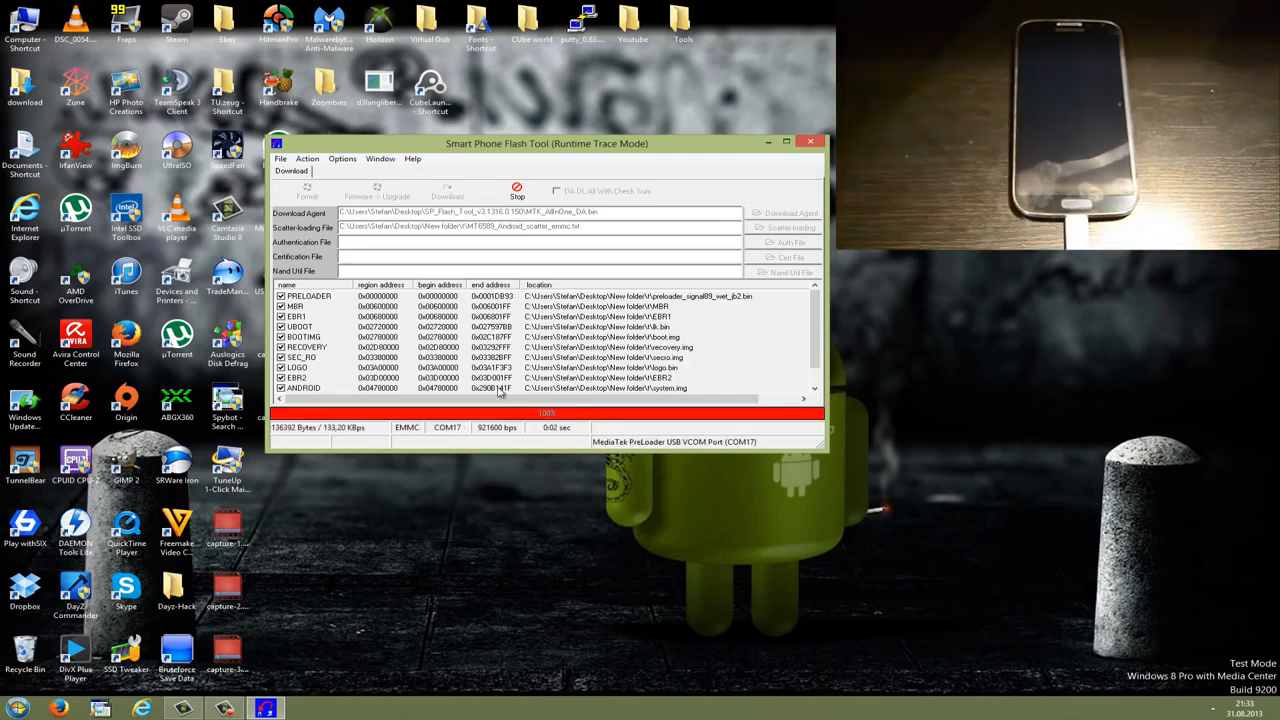